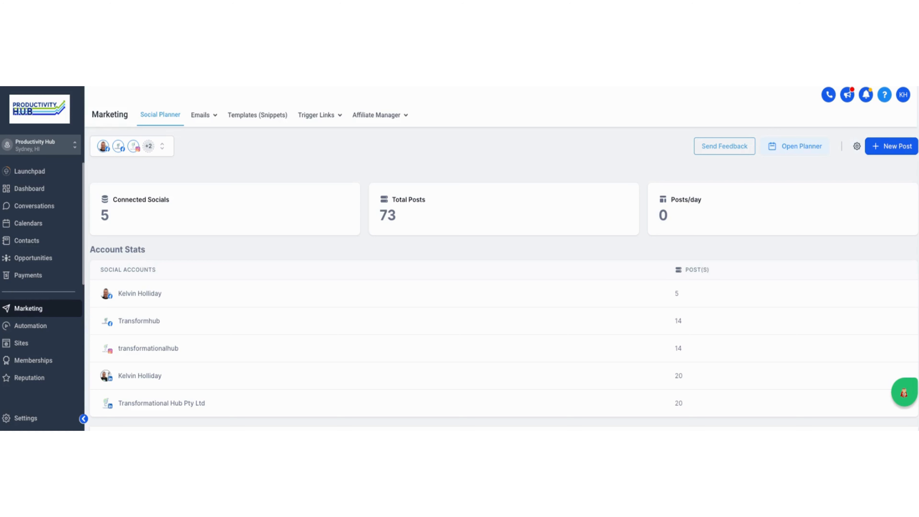
pyautogui.moveTo(184, 140)
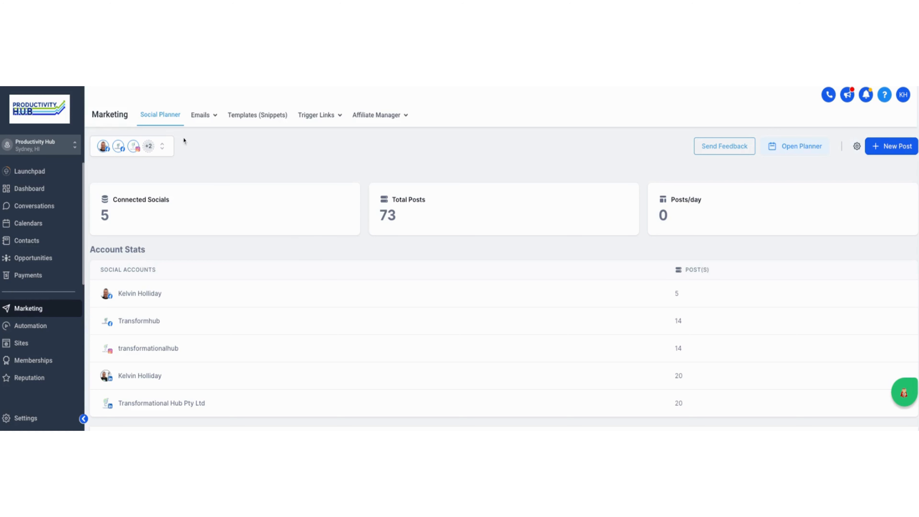
pyautogui.moveTo(116, 146)
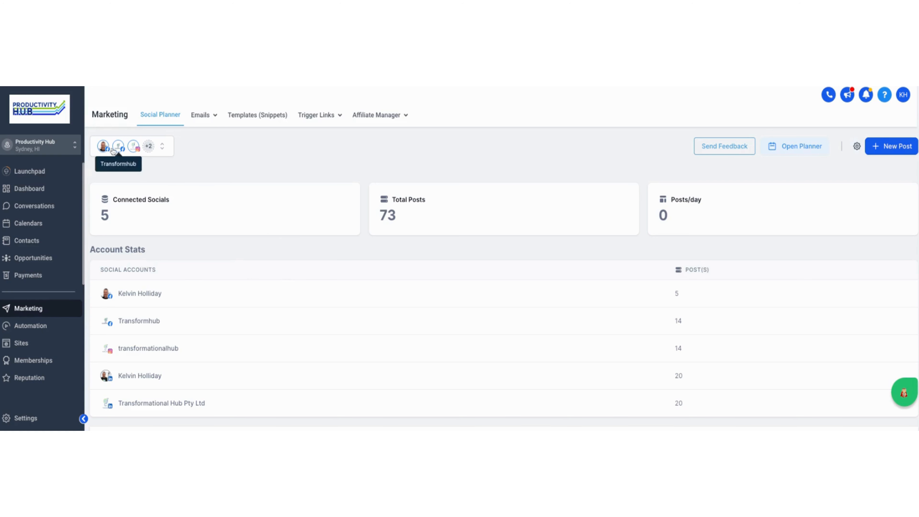
pyautogui.moveTo(132, 150)
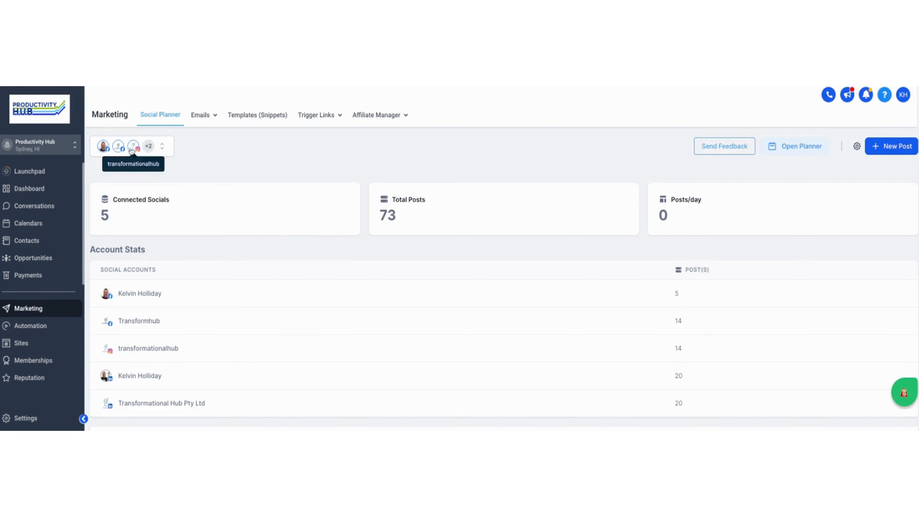
pyautogui.moveTo(193, 155)
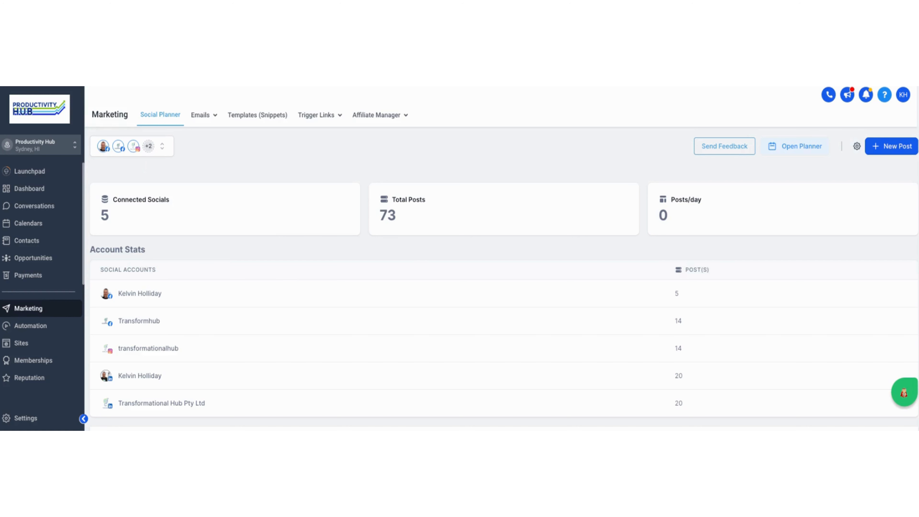
pyautogui.moveTo(166, 246)
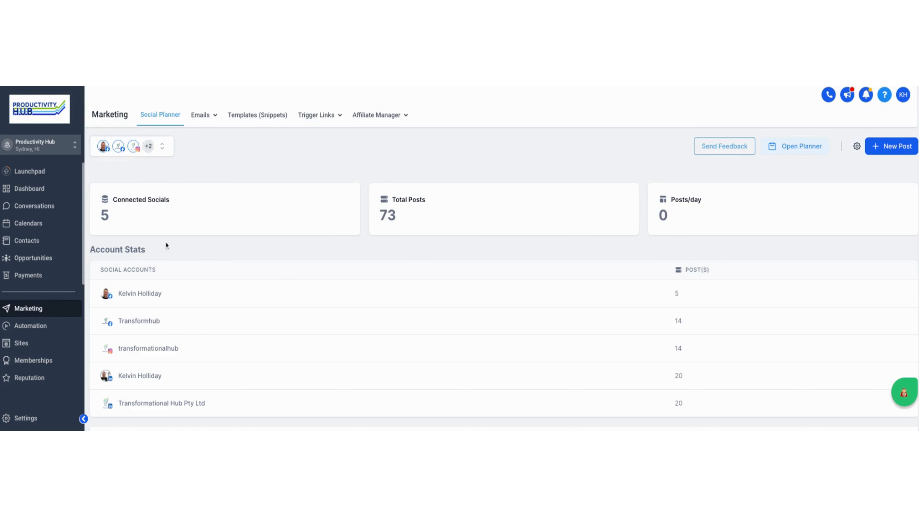
pyautogui.moveTo(168, 378)
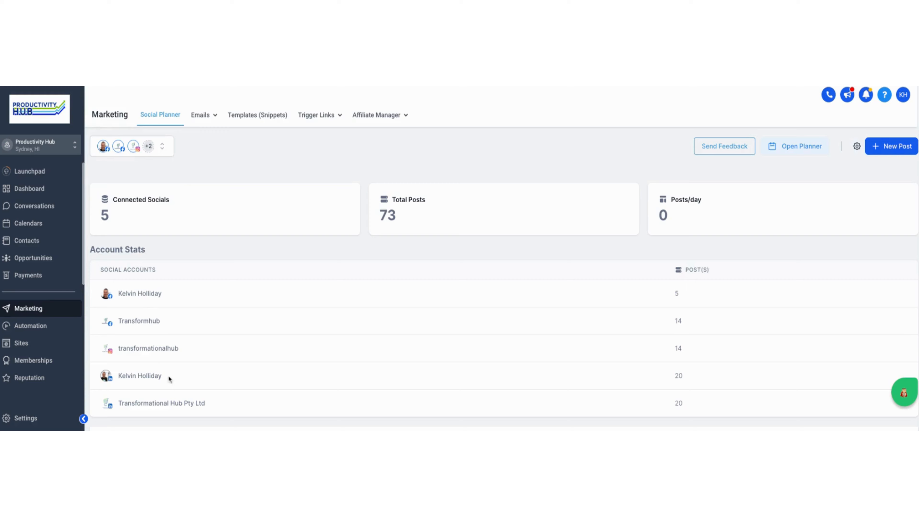
pyautogui.moveTo(680, 340)
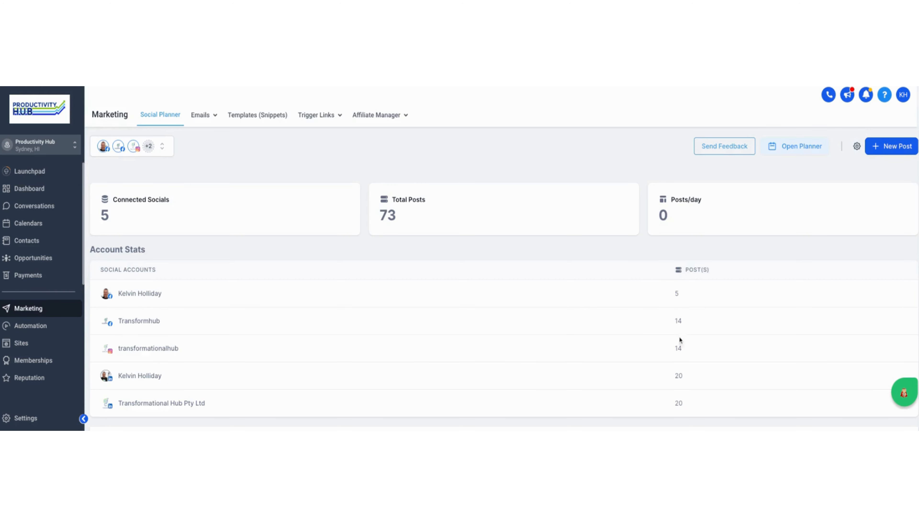
# - Show the Social Planner's monthly calendar with the 22nd highlighted as today
pyautogui.scroll(-3)
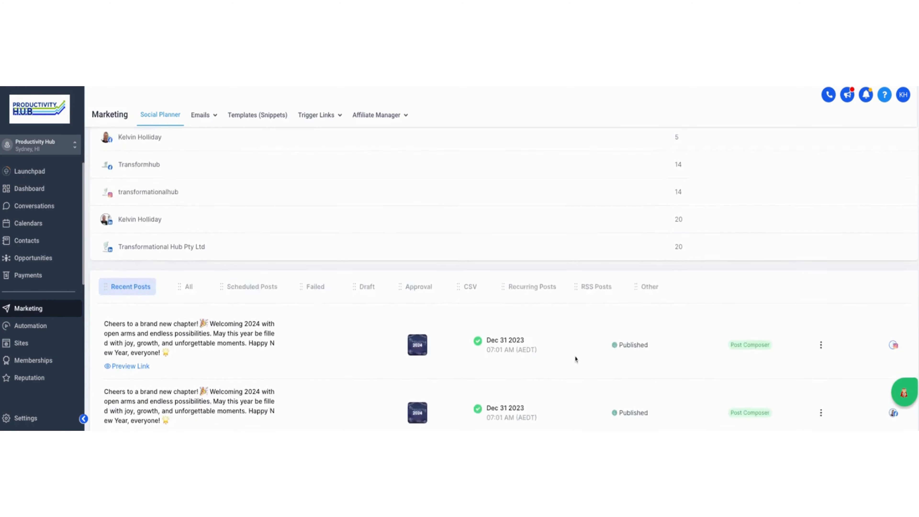
pyautogui.scroll(-3)
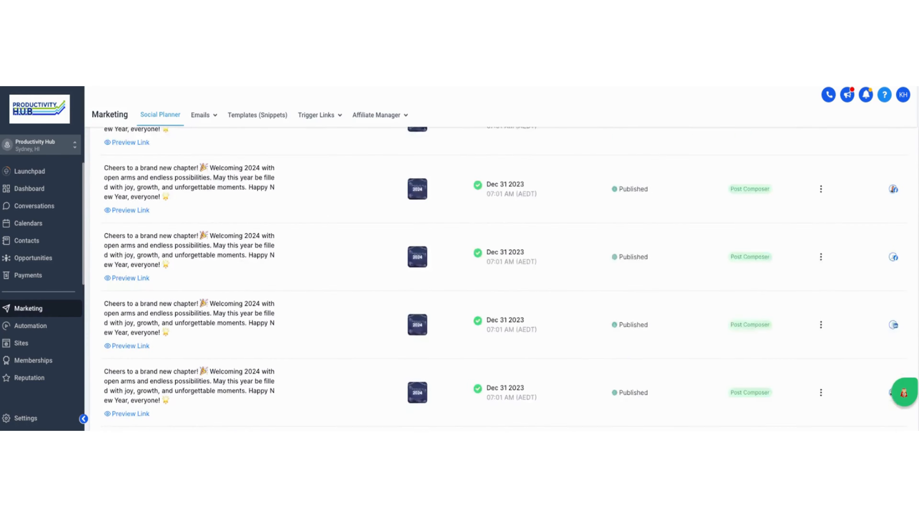
pyautogui.scroll(-3)
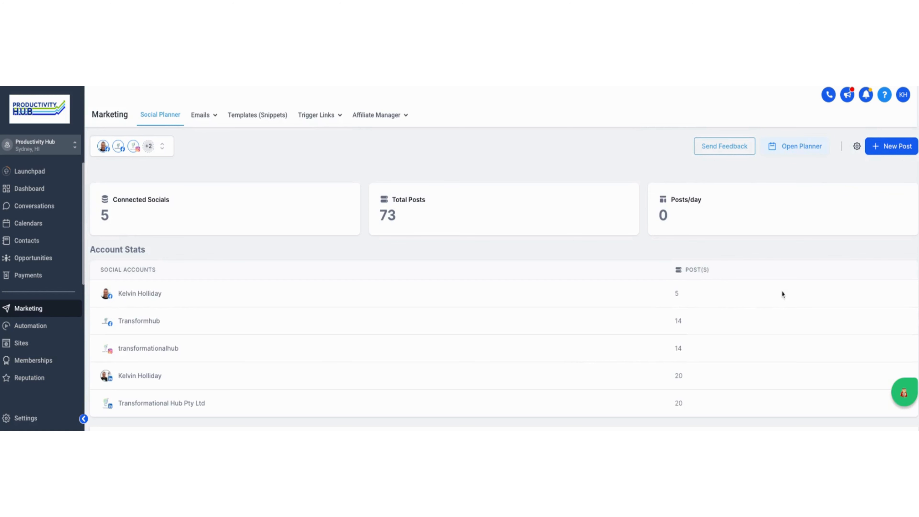
pyautogui.moveTo(782, 293)
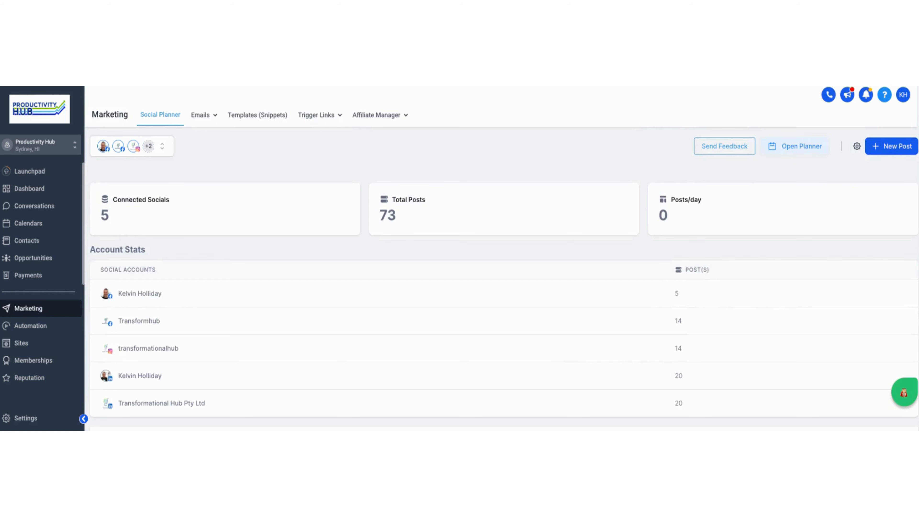
pyautogui.moveTo(790, 185)
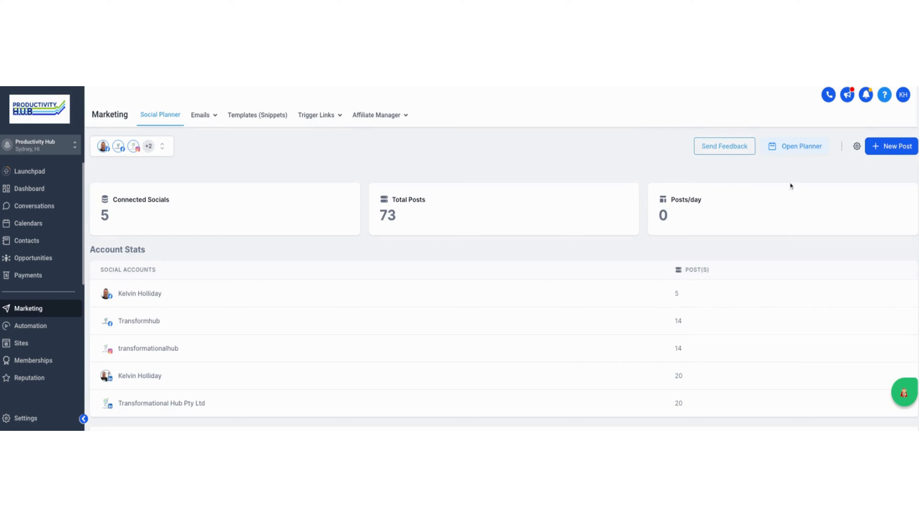
pyautogui.click(801, 146)
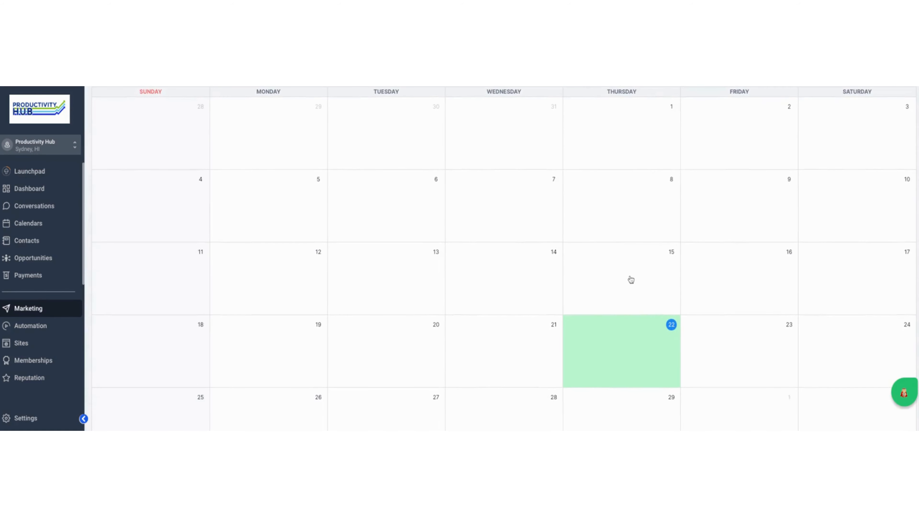
pyautogui.scroll(-3)
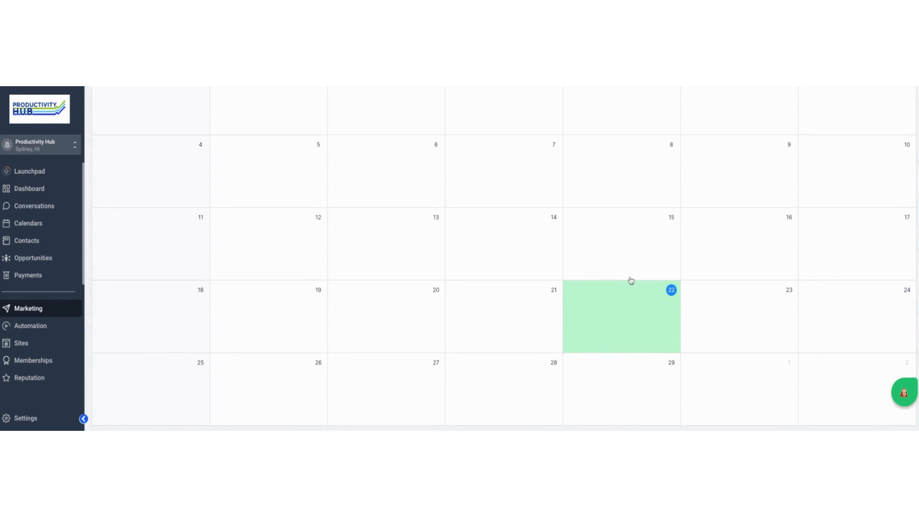
pyautogui.moveTo(626, 295)
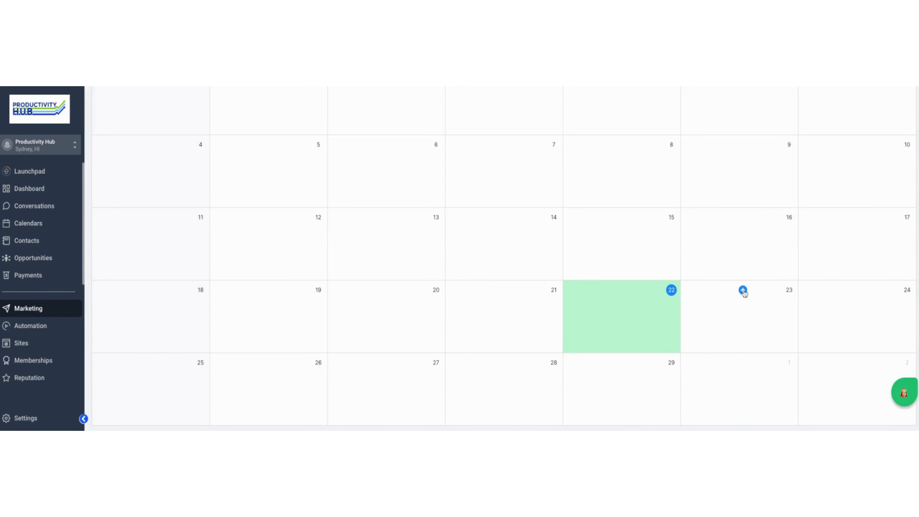
# - Start a new social post on the 23rd and list the accounts it can post to
pyautogui.click(743, 290)
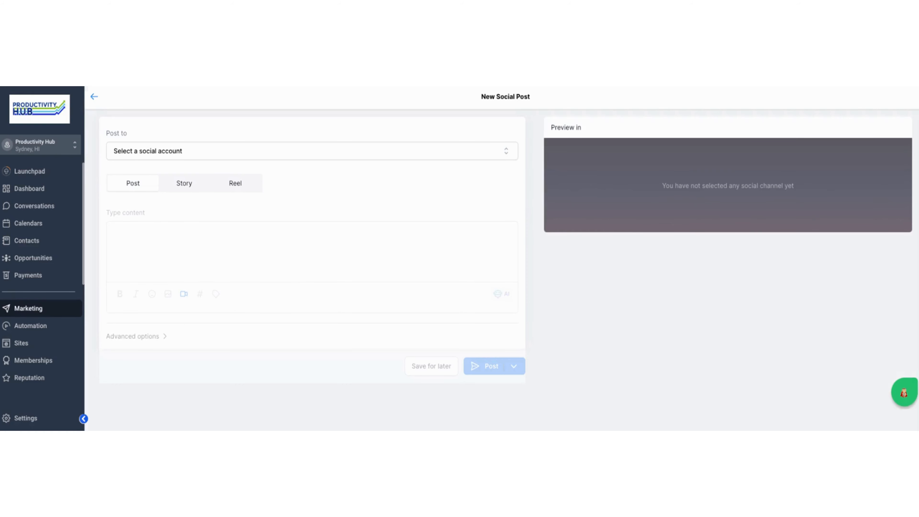
pyautogui.moveTo(435, 165)
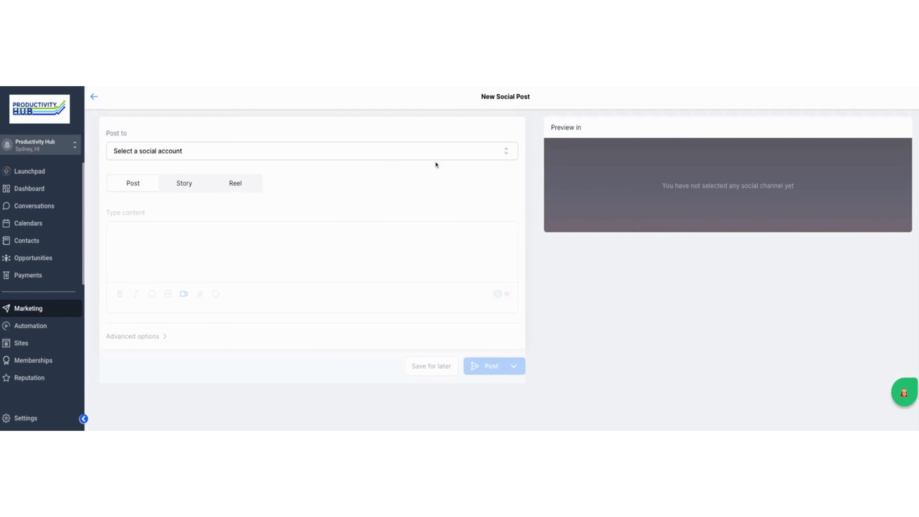
pyautogui.click(312, 150)
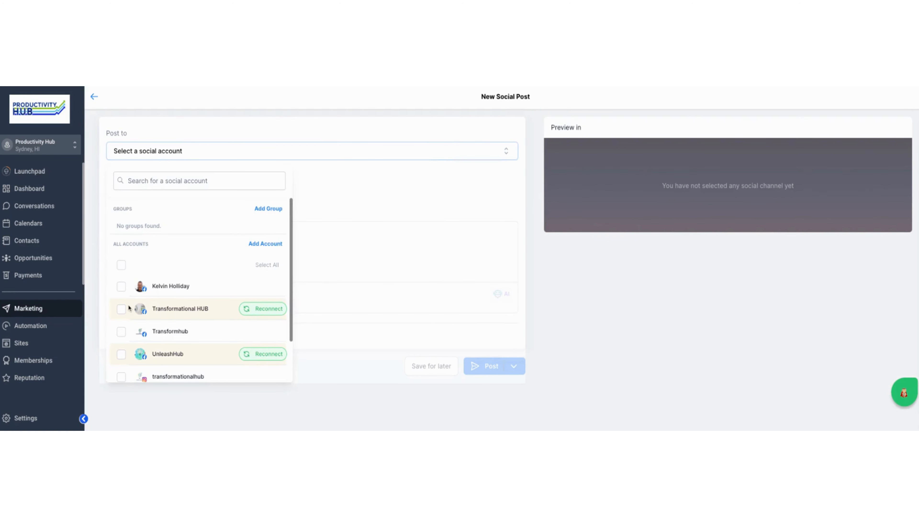
pyautogui.moveTo(183, 354)
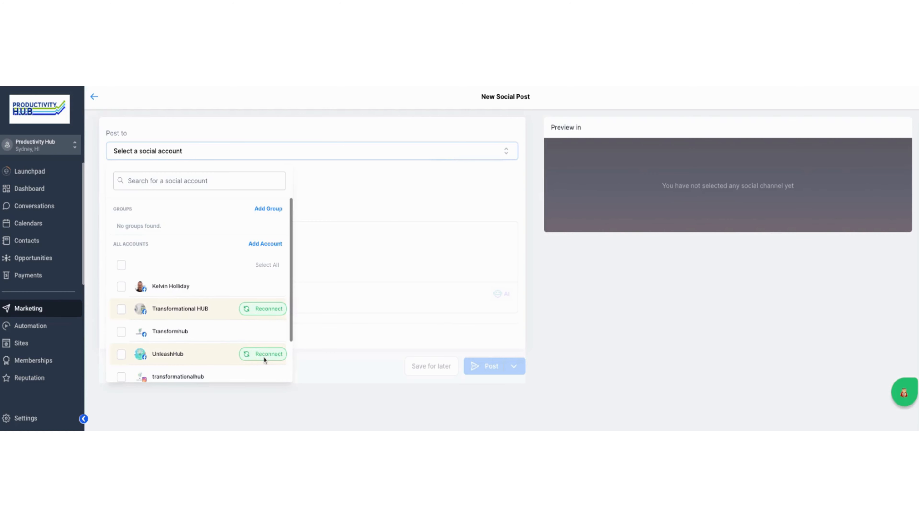
pyautogui.moveTo(265, 359)
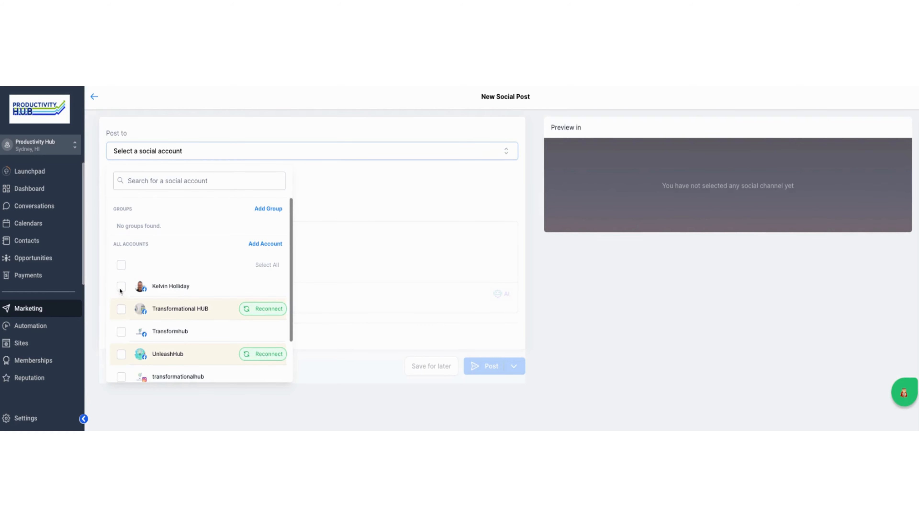
# - Choose Kelvin Holliday's Facebook account as the post destination, showing its preview
pyautogui.click(121, 286)
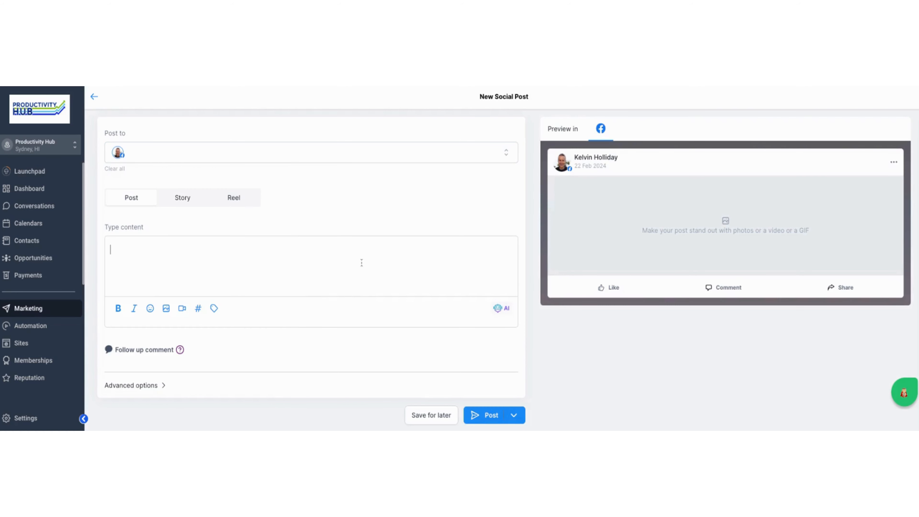
pyautogui.moveTo(239, 236)
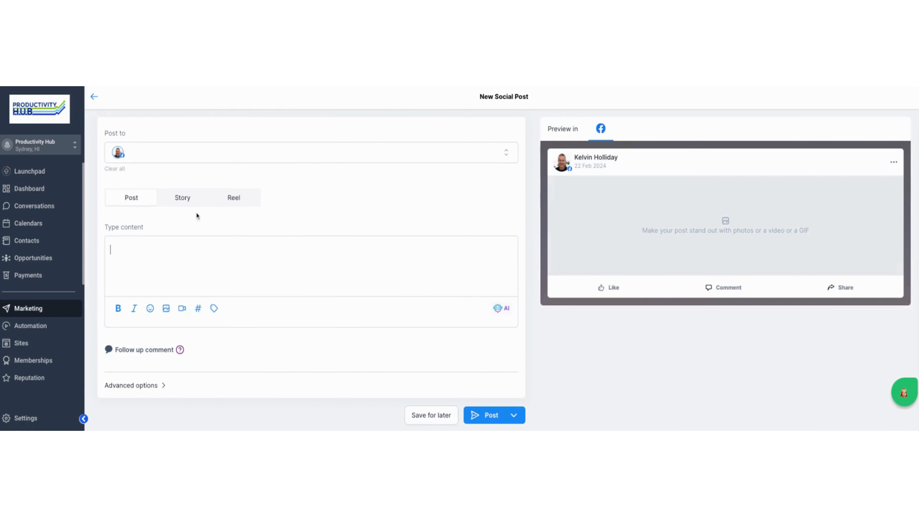
pyautogui.moveTo(266, 215)
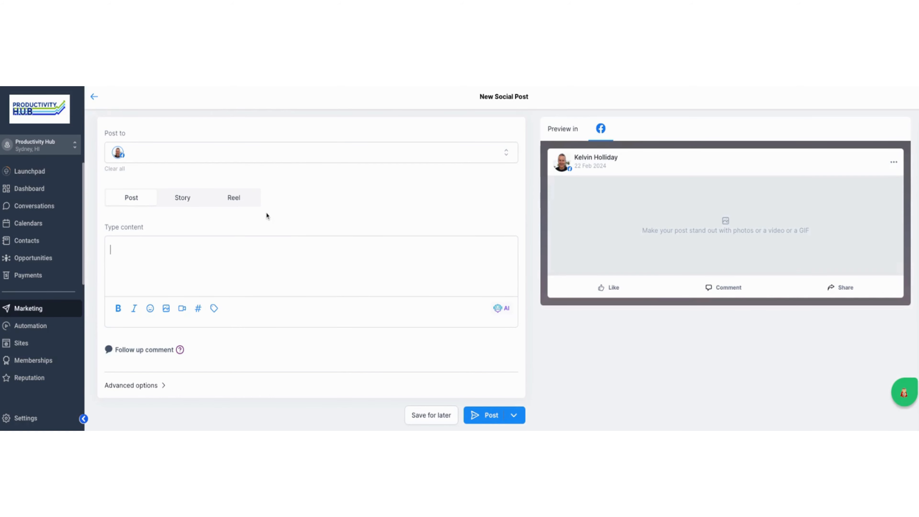
pyautogui.moveTo(127, 270)
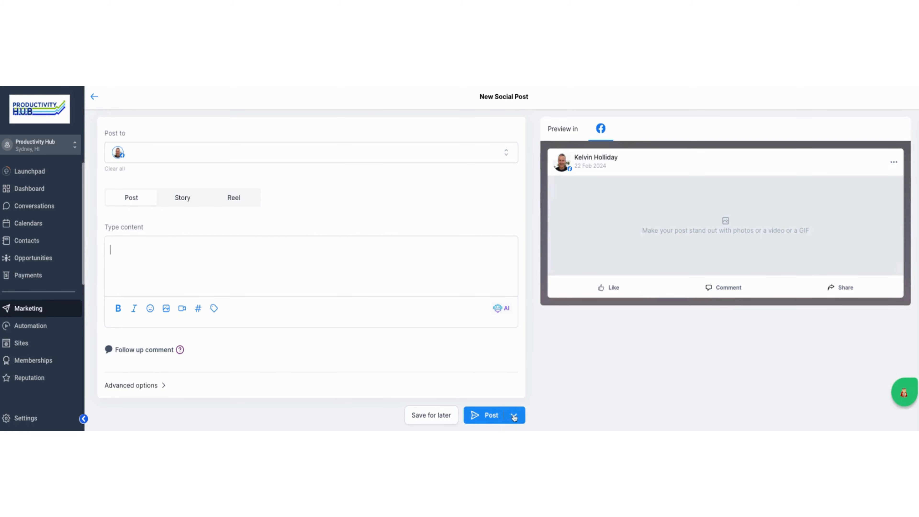
# - Reveal the post's sending options: post now, schedule, send for approval, recurring, delete
pyautogui.click(514, 416)
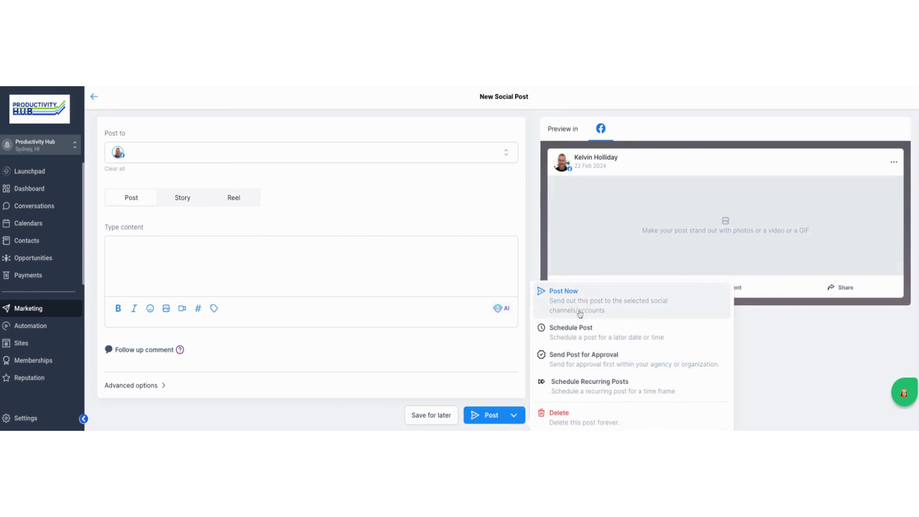
pyautogui.moveTo(566, 367)
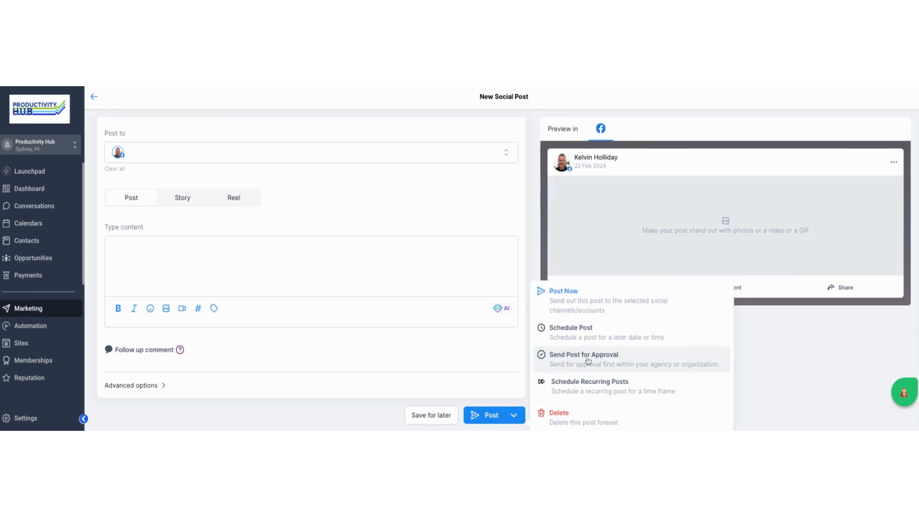
pyautogui.moveTo(578, 363)
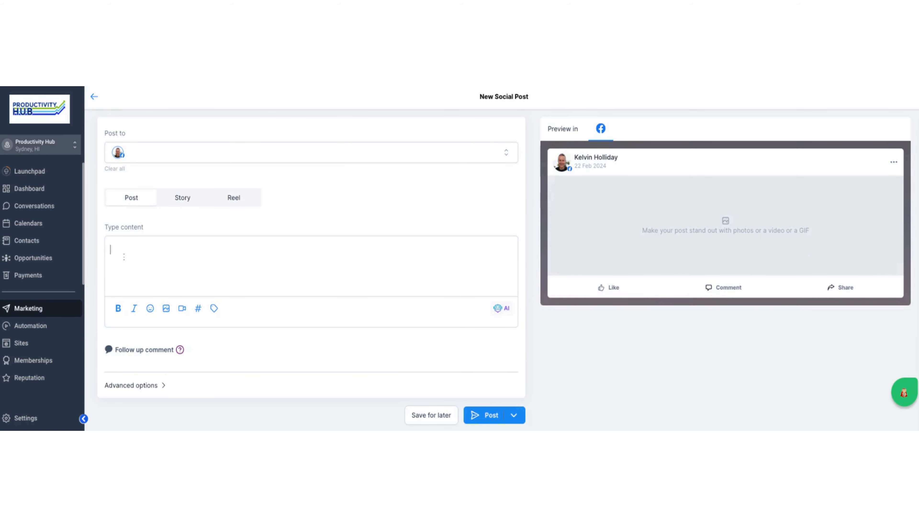
# - Enter 'Type' as the post content and start creating an image with AI
pyautogui.write('Type')
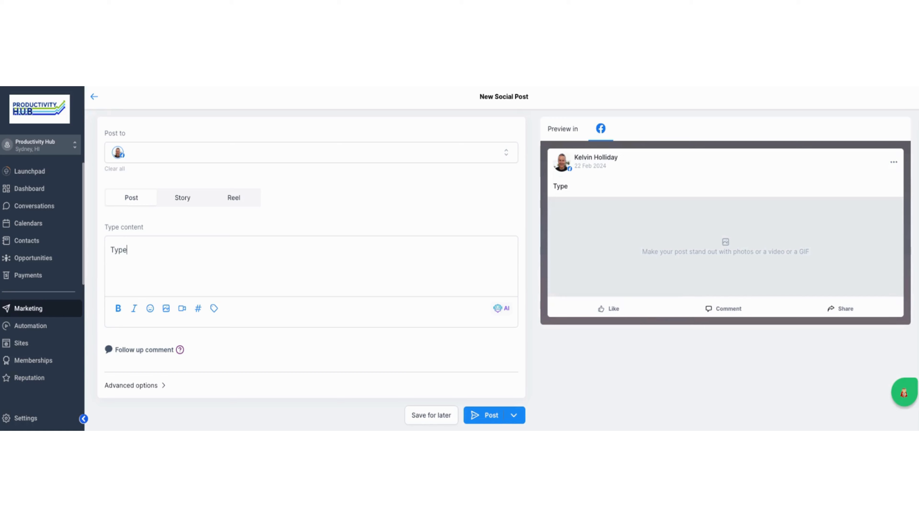
pyautogui.moveTo(146, 333)
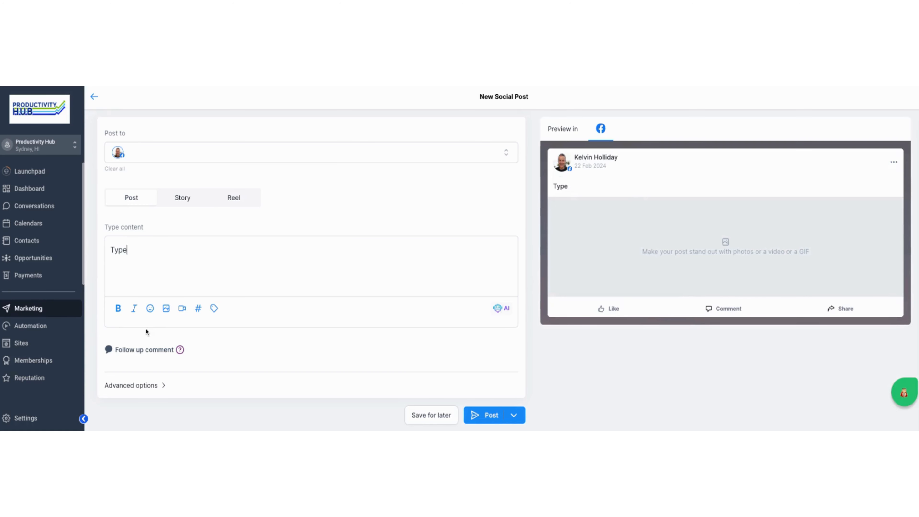
pyautogui.click(165, 308)
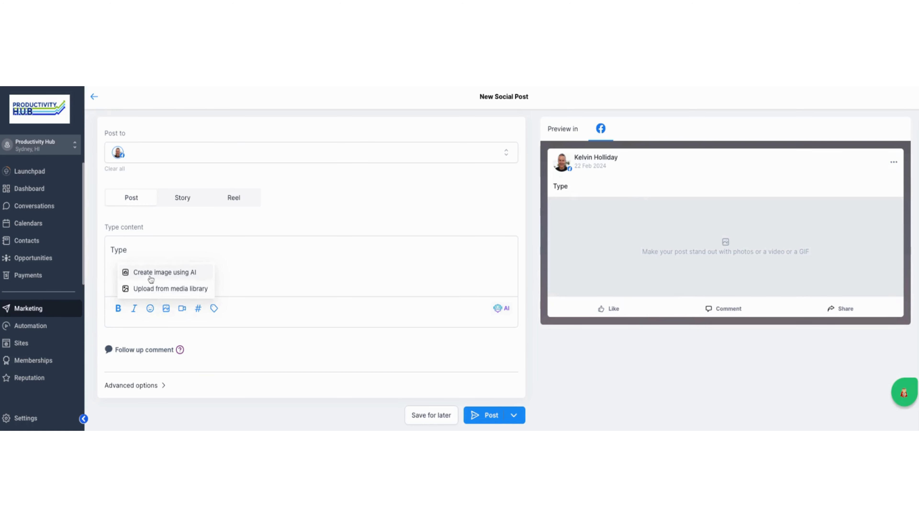
pyautogui.click(164, 271)
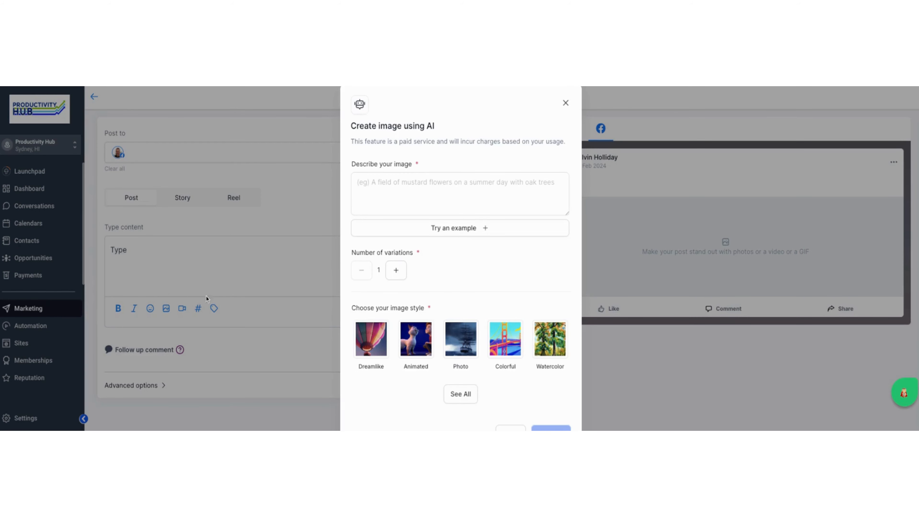
pyautogui.moveTo(367, 342)
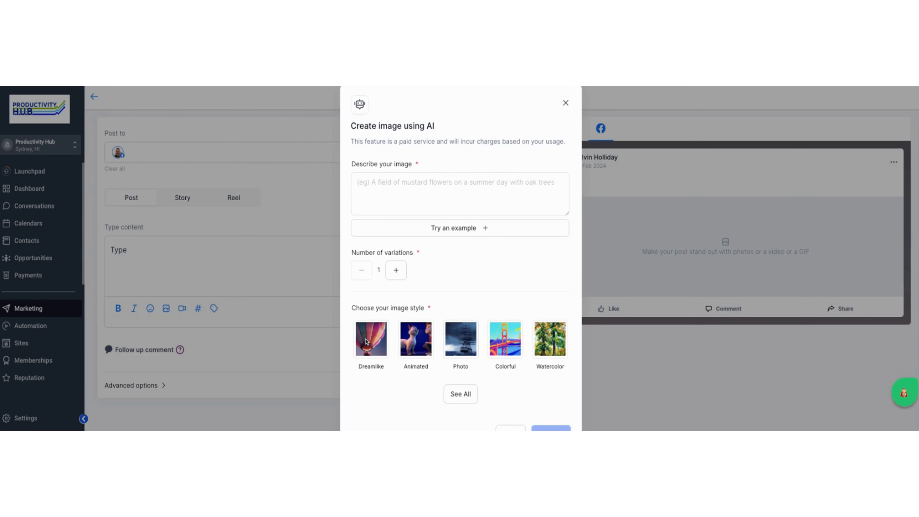
# - Describe the image as 'Two heads', then clear it and close the AI image form
pyautogui.click(445, 194)
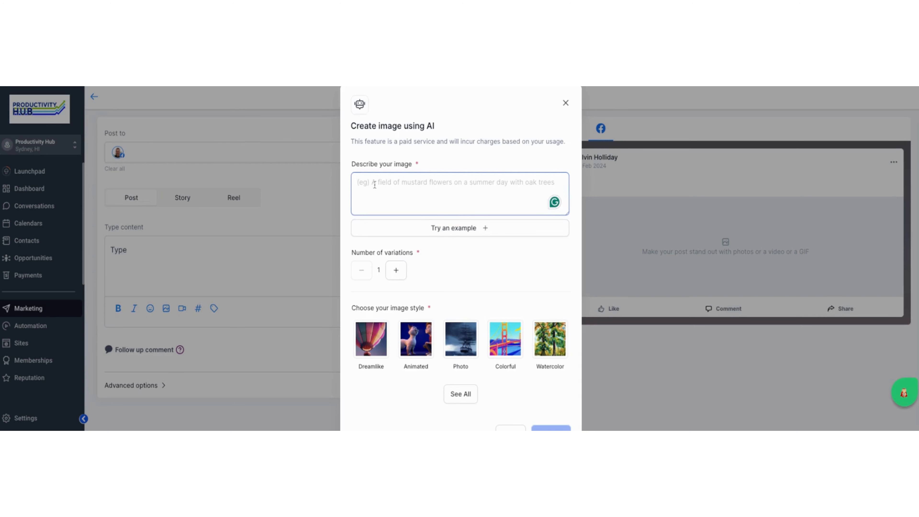
pyautogui.write('Two heads')
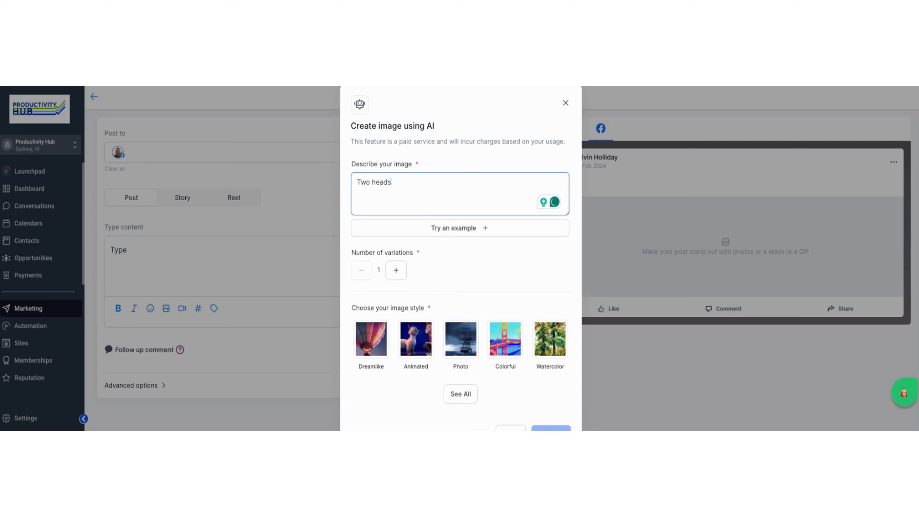
pyautogui.moveTo(448, 237)
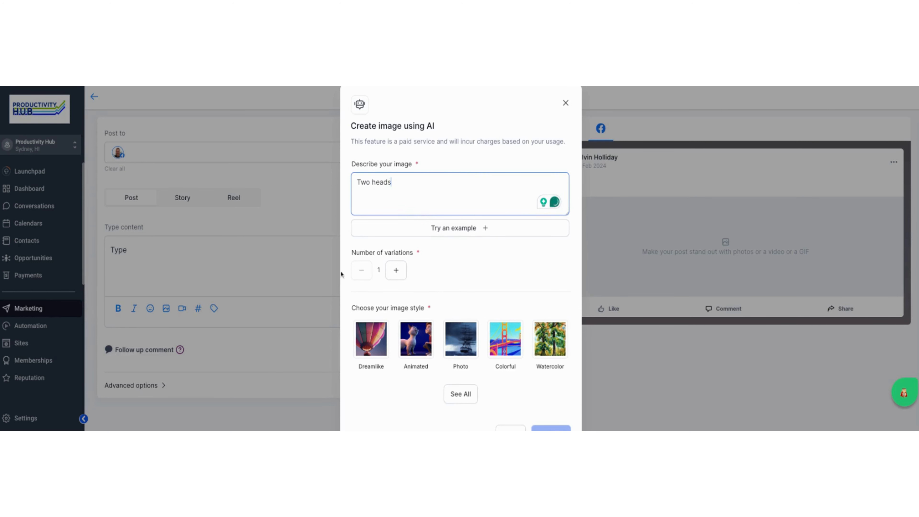
pyautogui.scroll(-3)
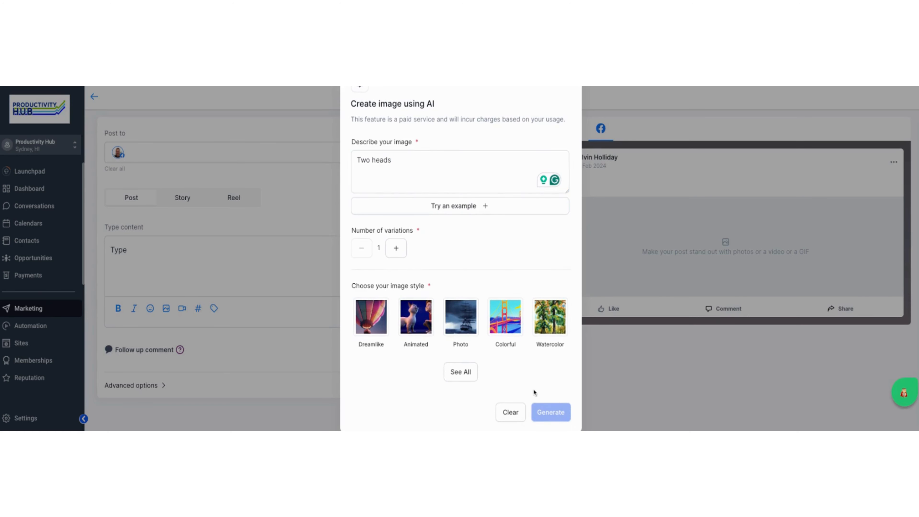
pyautogui.moveTo(414, 320)
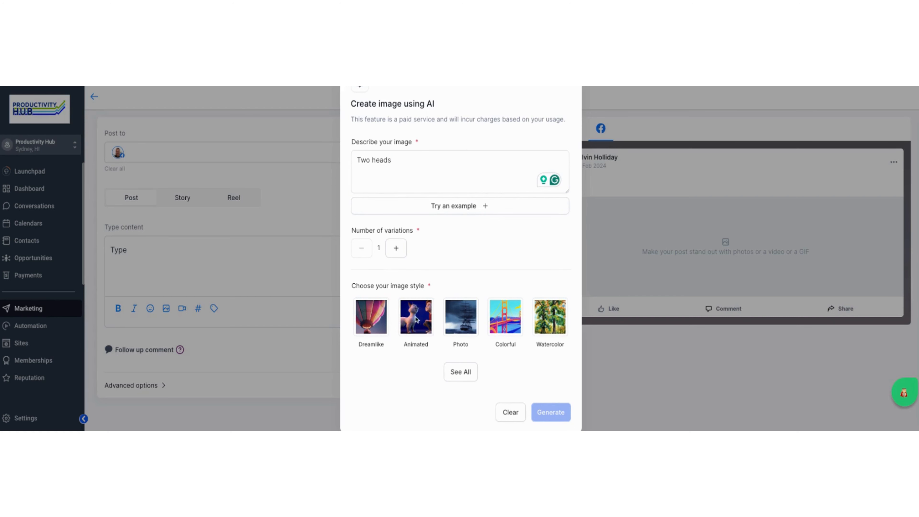
pyautogui.moveTo(284, 337)
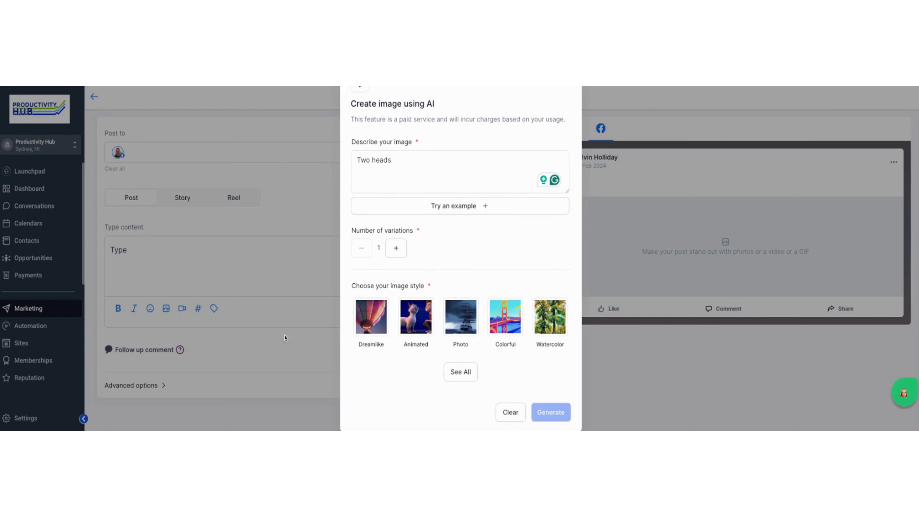
pyautogui.click(511, 411)
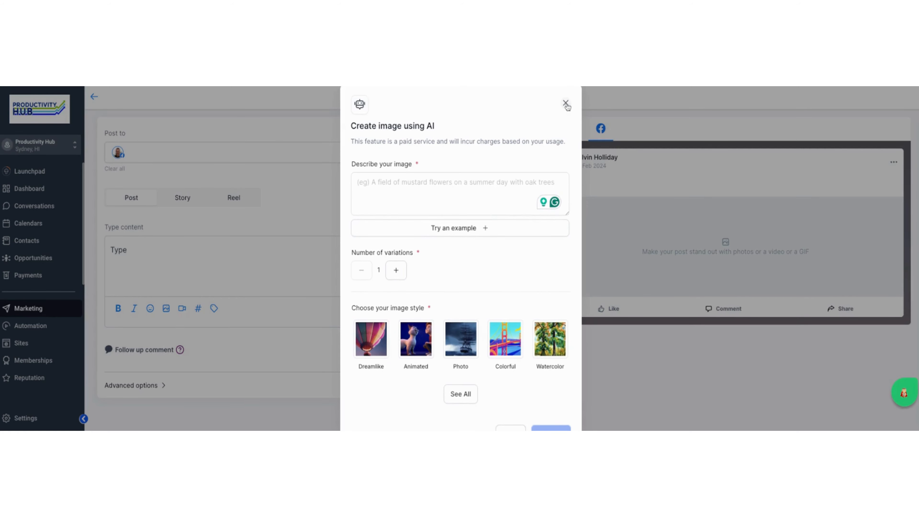
pyautogui.click(565, 103)
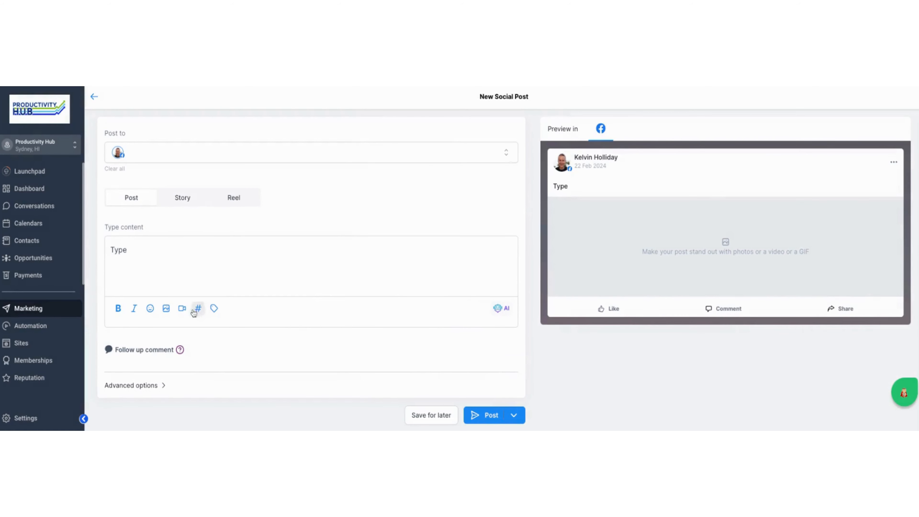
pyautogui.moveTo(498, 311)
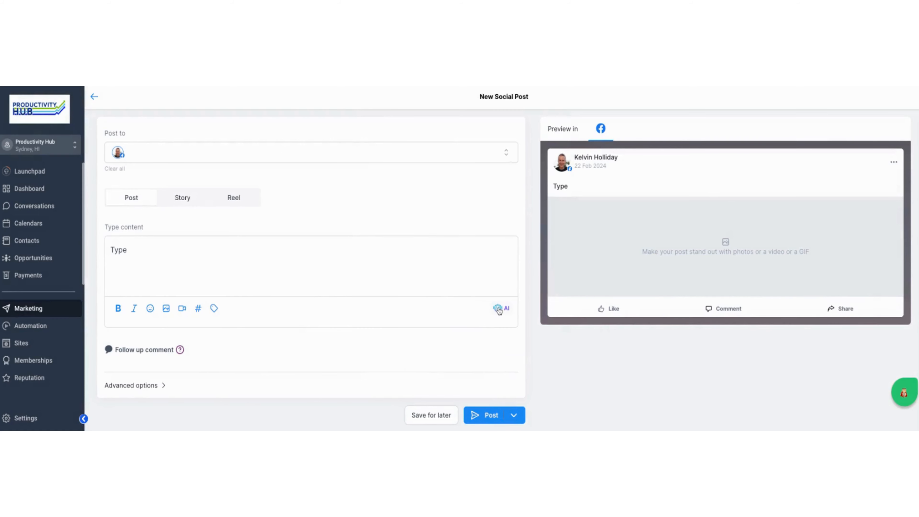
# - Bring up the AI Generate Content form for the post's text
pyautogui.click(498, 308)
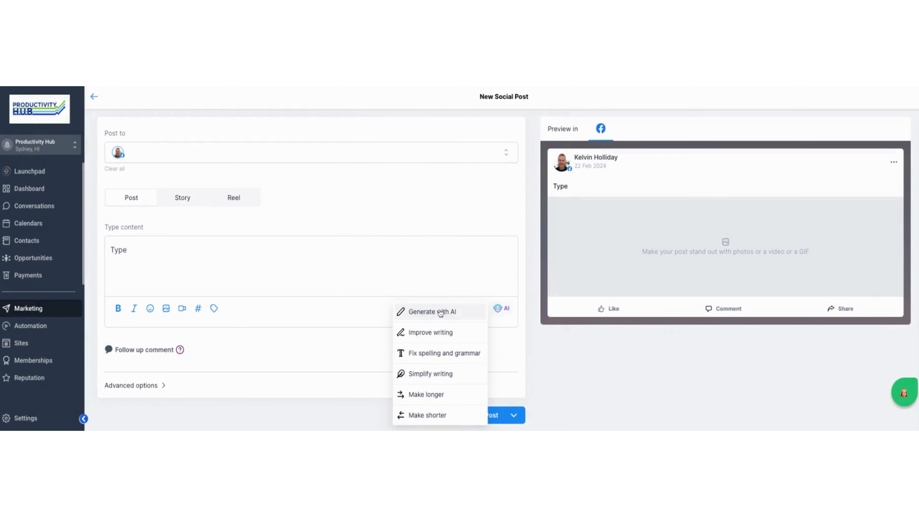
pyautogui.click(433, 312)
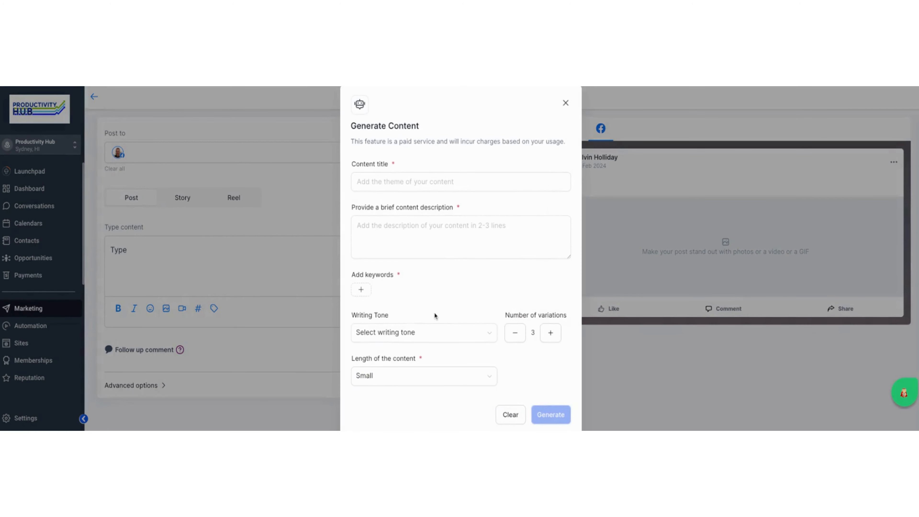
pyautogui.moveTo(465, 287)
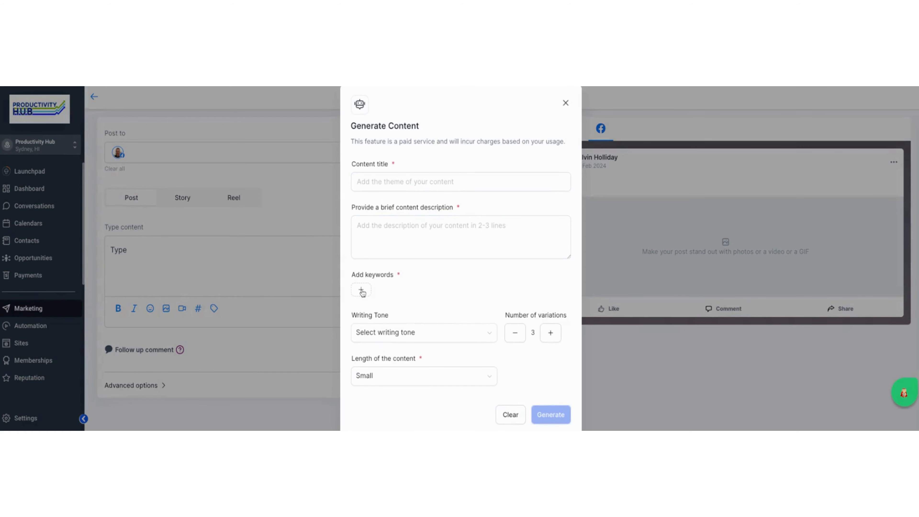
pyautogui.click(396, 330)
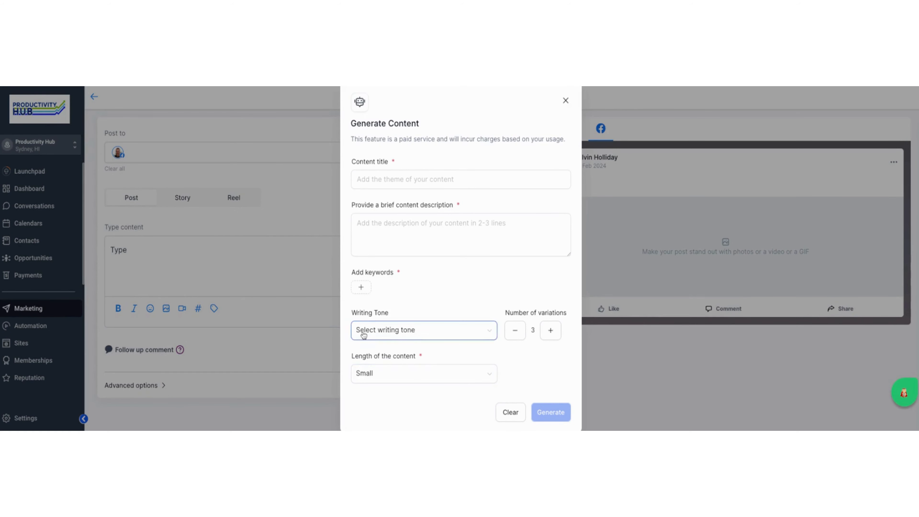
pyautogui.click(424, 330)
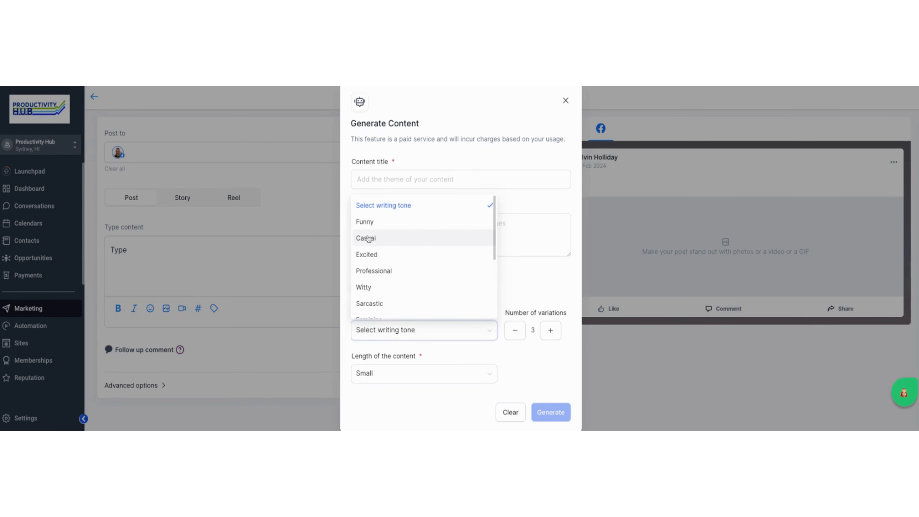
pyautogui.moveTo(372, 251)
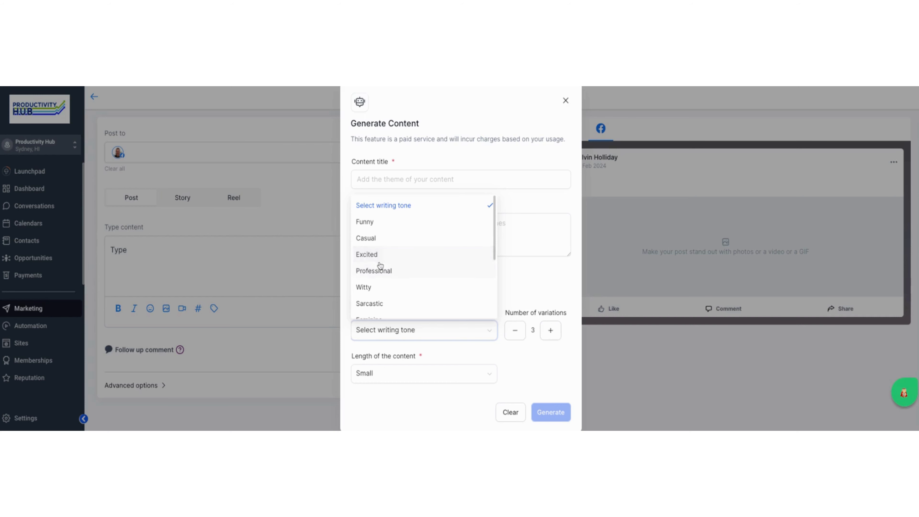
pyautogui.moveTo(380, 266)
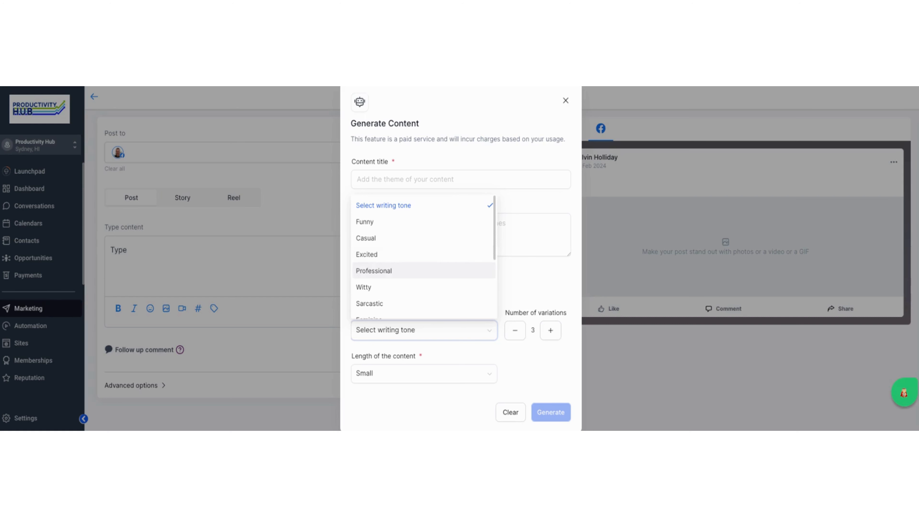
pyautogui.moveTo(406, 278)
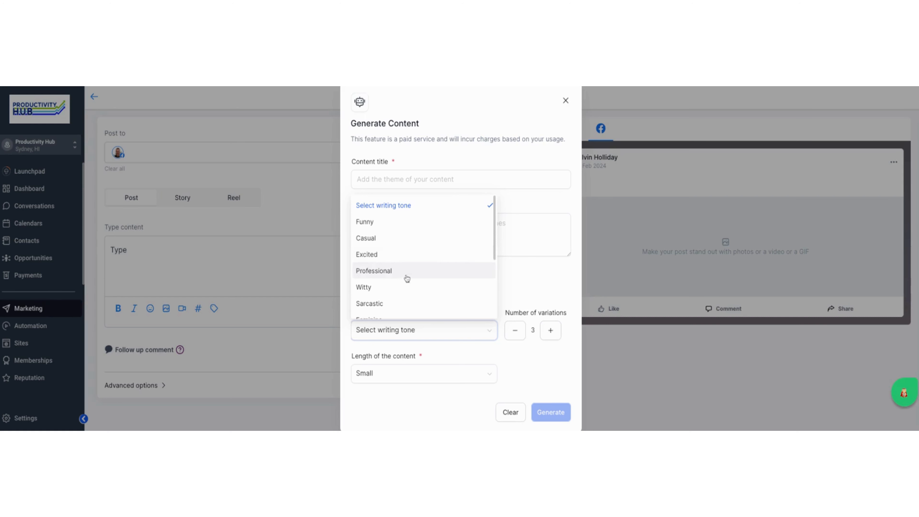
pyautogui.moveTo(525, 334)
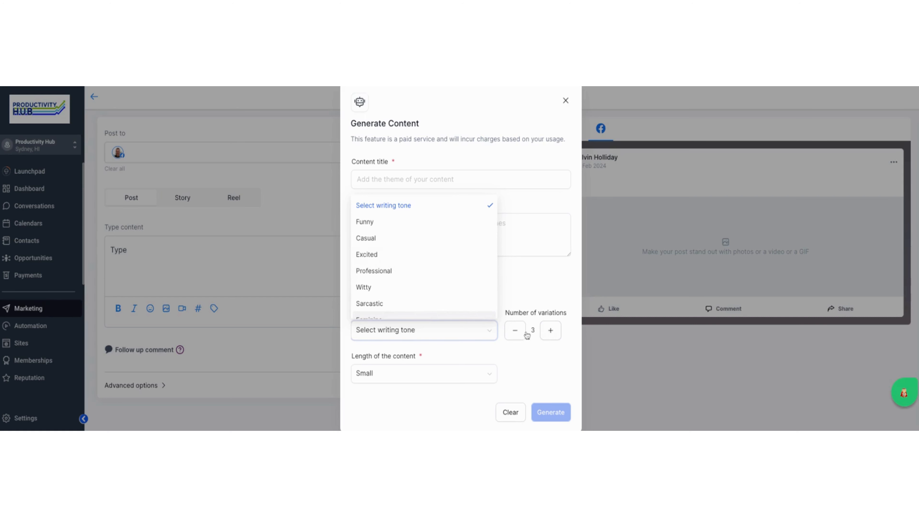
pyautogui.moveTo(548, 371)
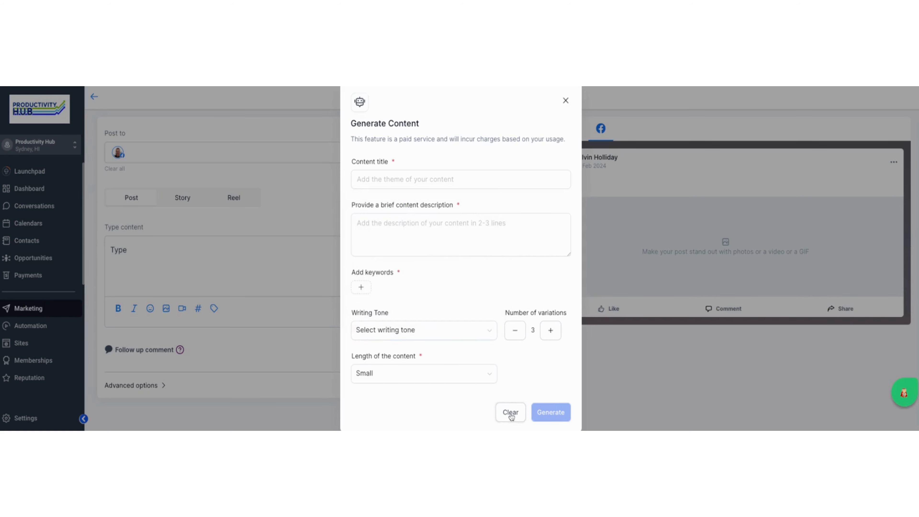
# - Close the AI content form and leave the unsaved post for the February 2024 calendar
pyautogui.click(565, 101)
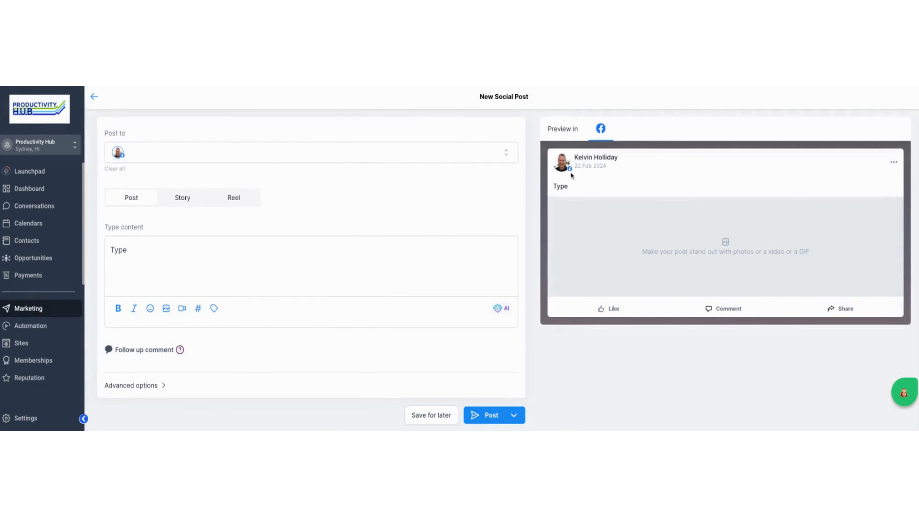
pyautogui.moveTo(795, 184)
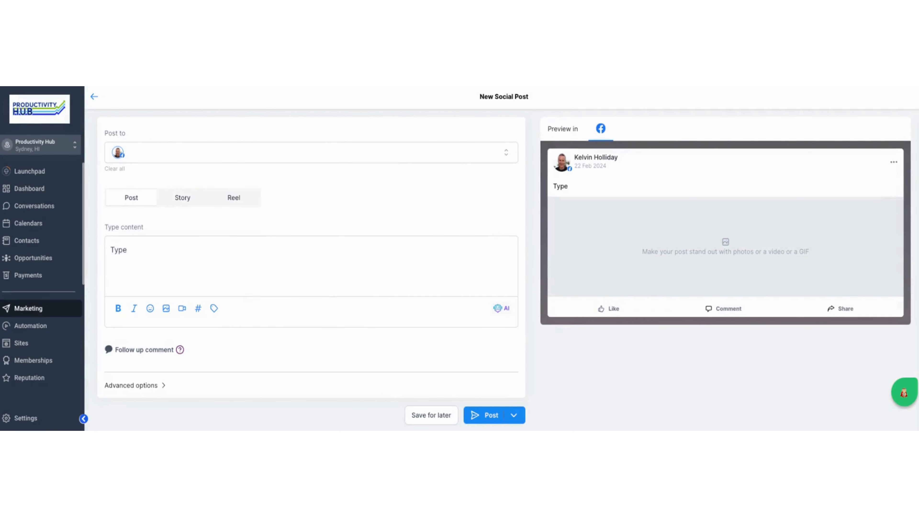
pyautogui.moveTo(643, 307)
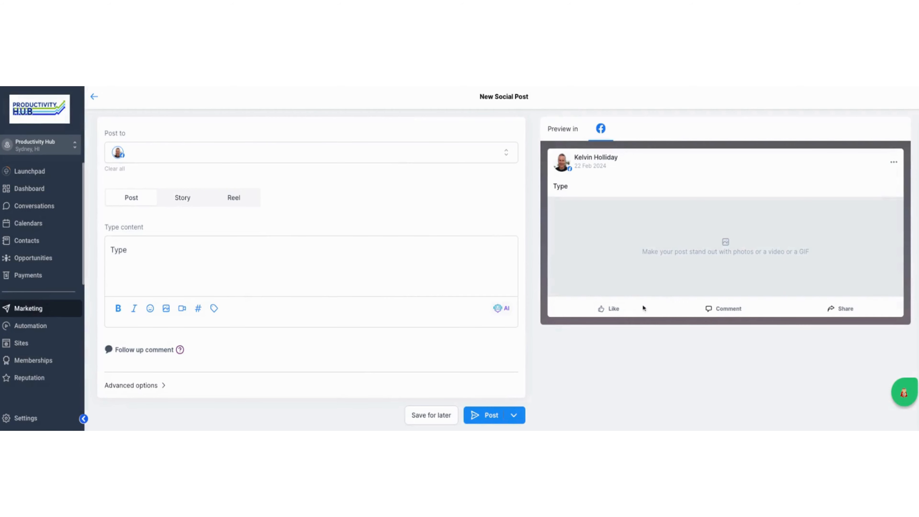
pyautogui.moveTo(698, 359)
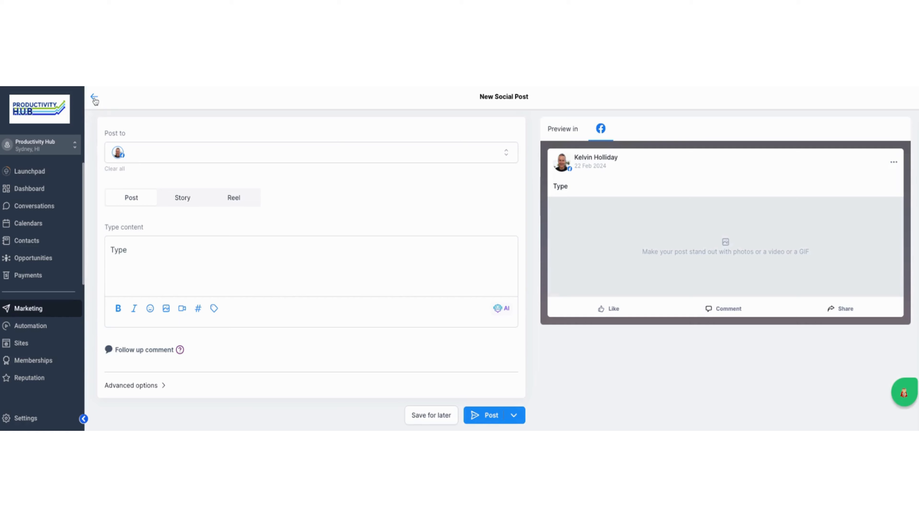
pyautogui.click(95, 97)
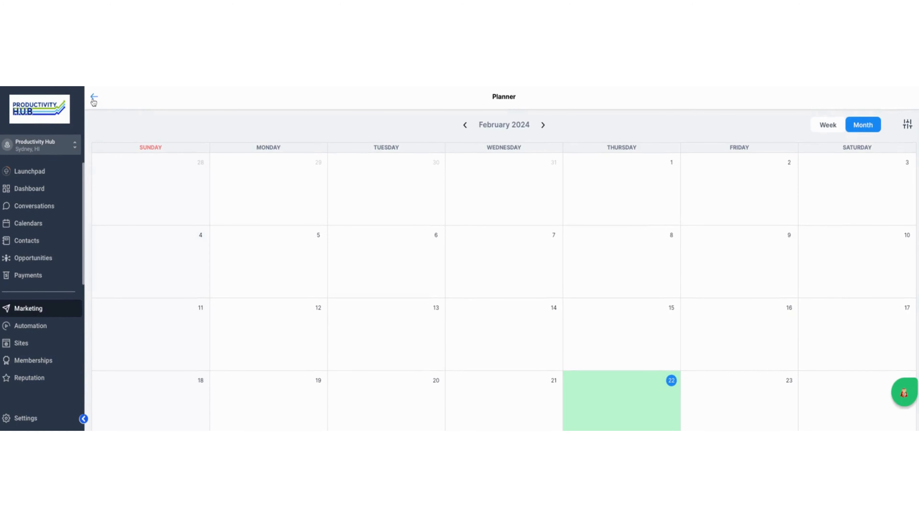
# - Return to the Social Planner overview and open Social Planner Templates from New Post
pyautogui.click(94, 97)
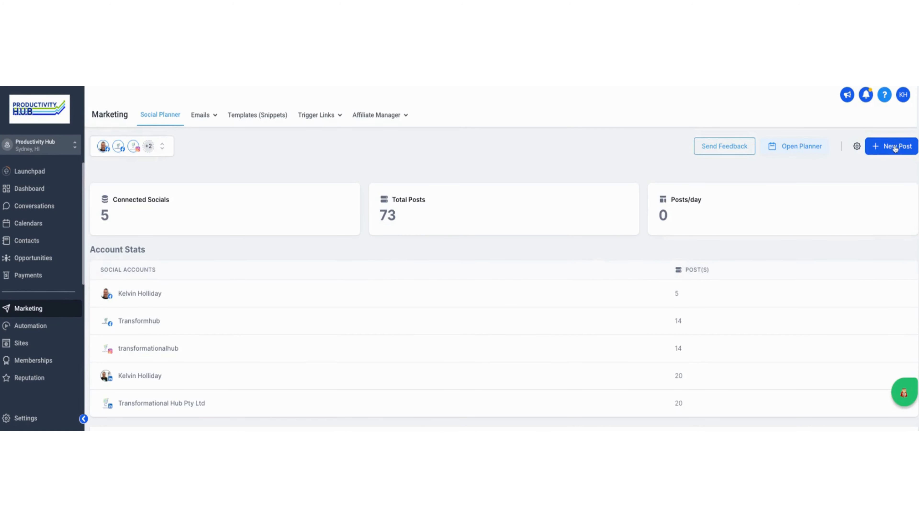
pyautogui.click(893, 146)
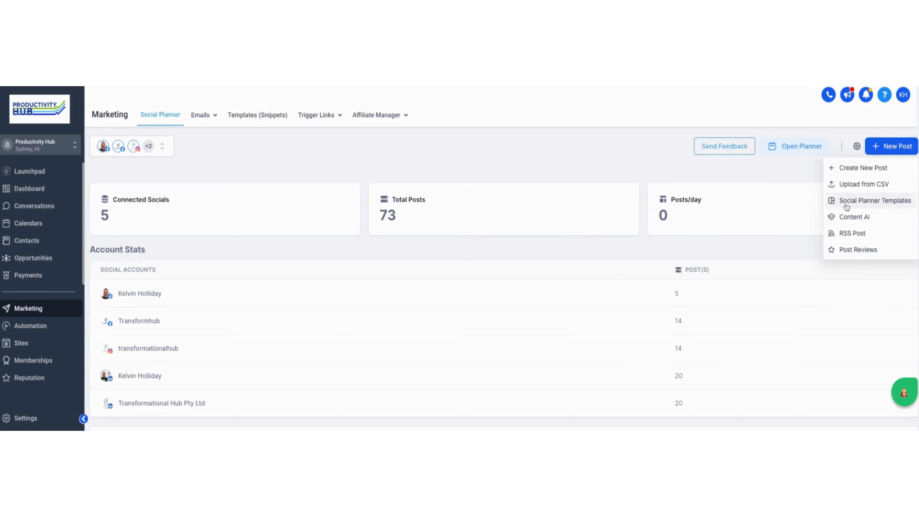
pyautogui.moveTo(892, 206)
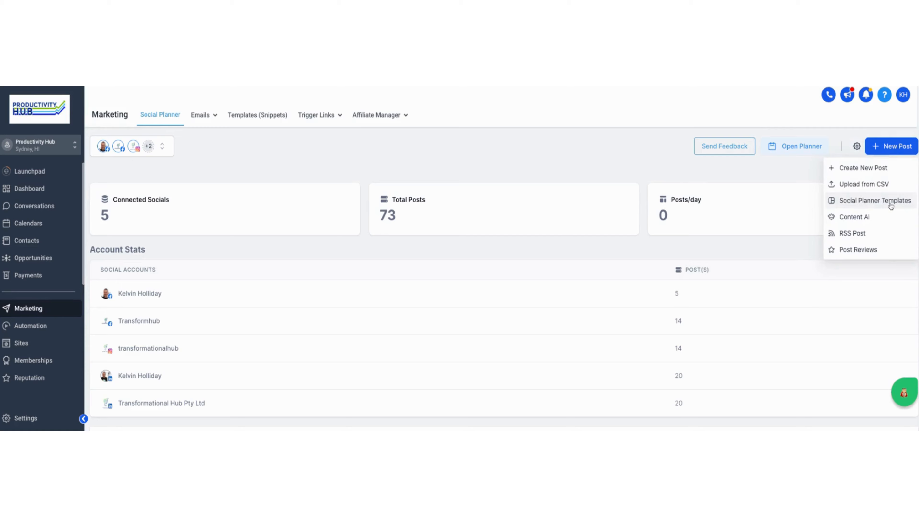
pyautogui.click(874, 201)
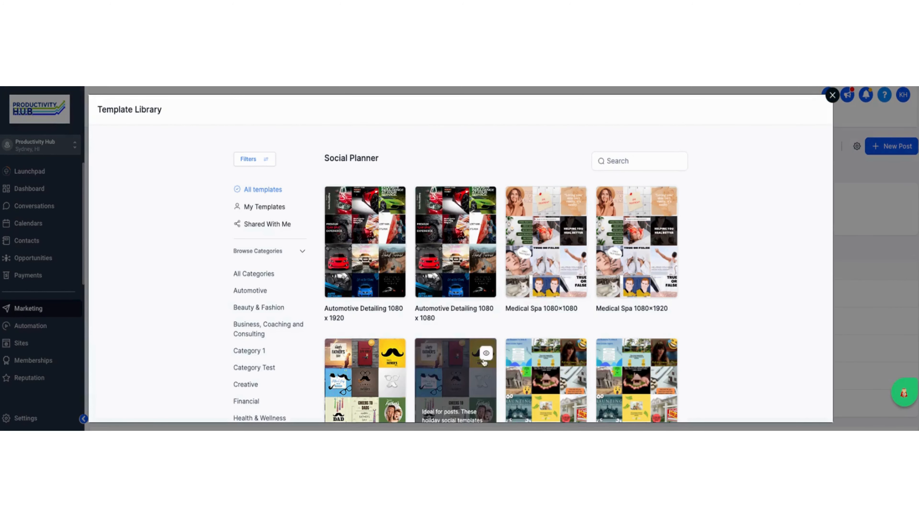
pyautogui.moveTo(573, 383)
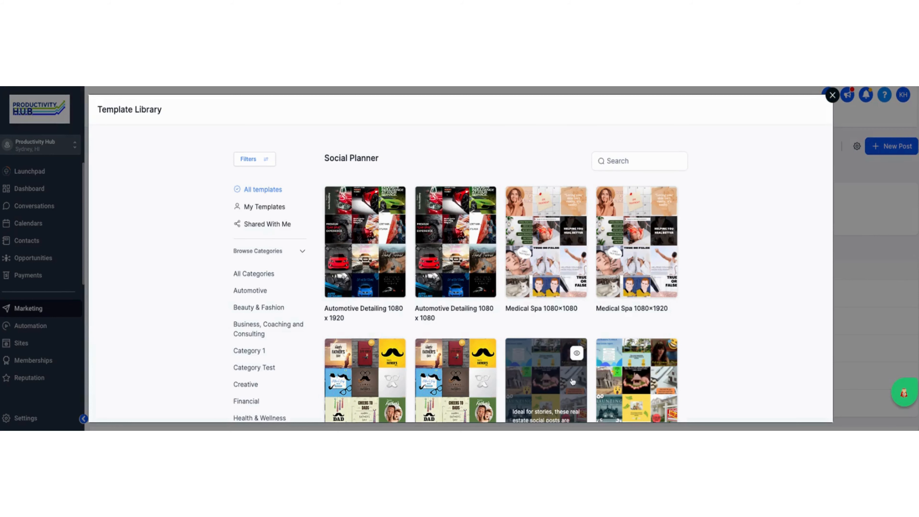
# - Browse the Financial, then Business, Coaching and Consulting template categories
pyautogui.scroll(-3)
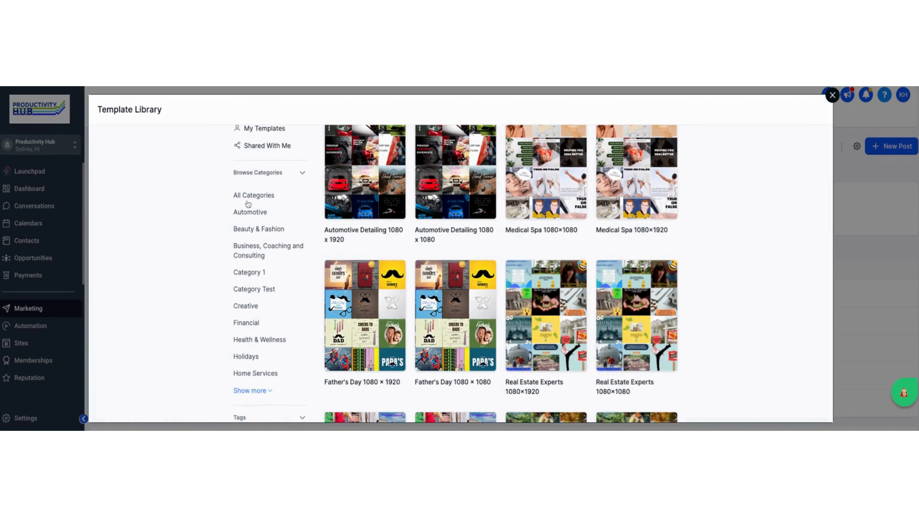
pyautogui.moveTo(256, 312)
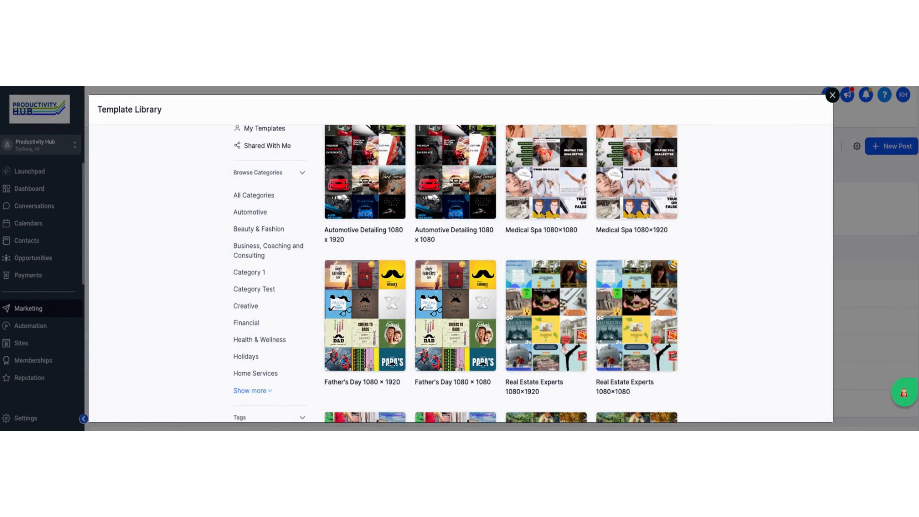
pyautogui.scroll(-3)
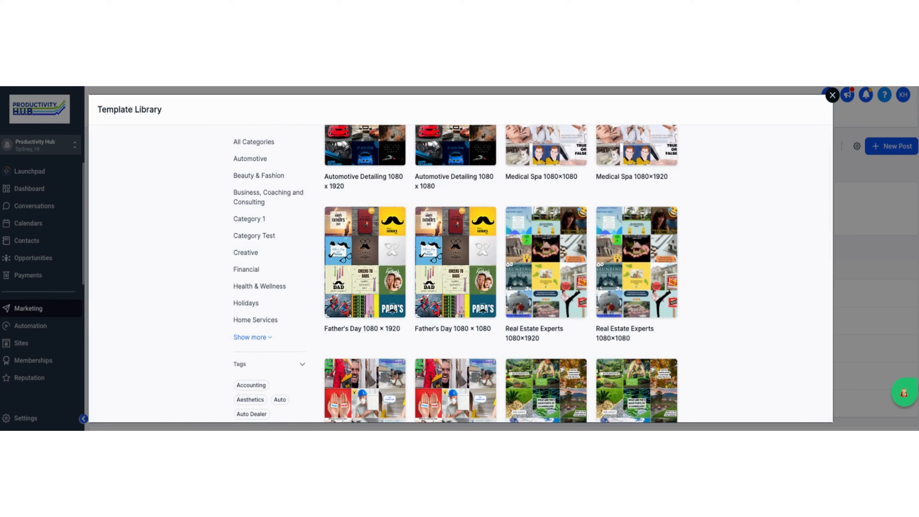
pyautogui.click(246, 269)
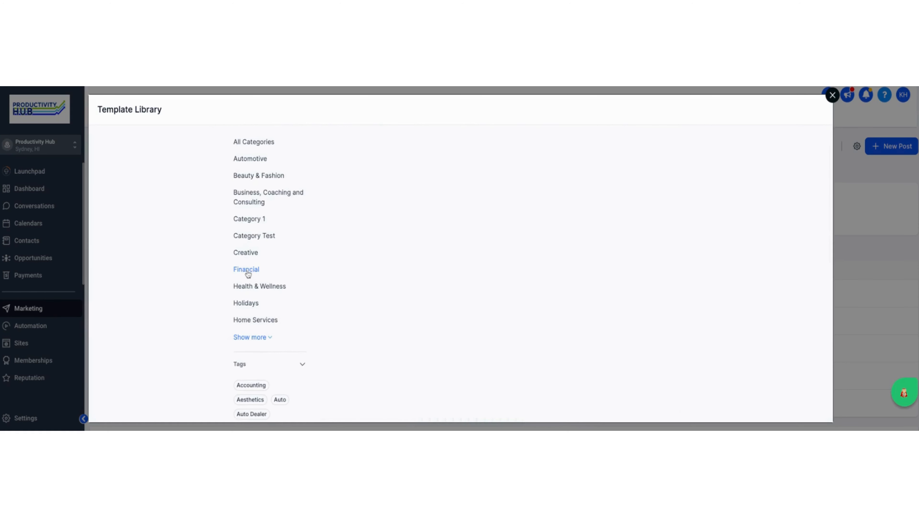
pyautogui.click(246, 270)
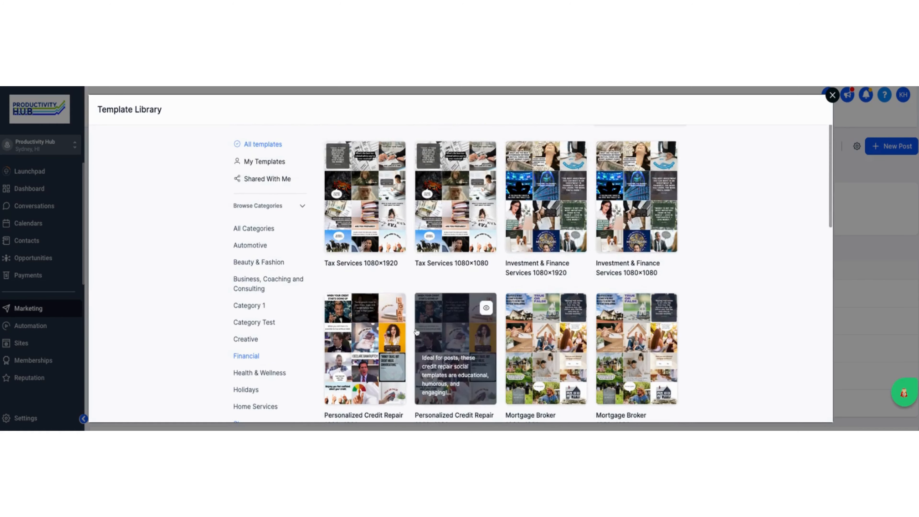
pyautogui.scroll(-3)
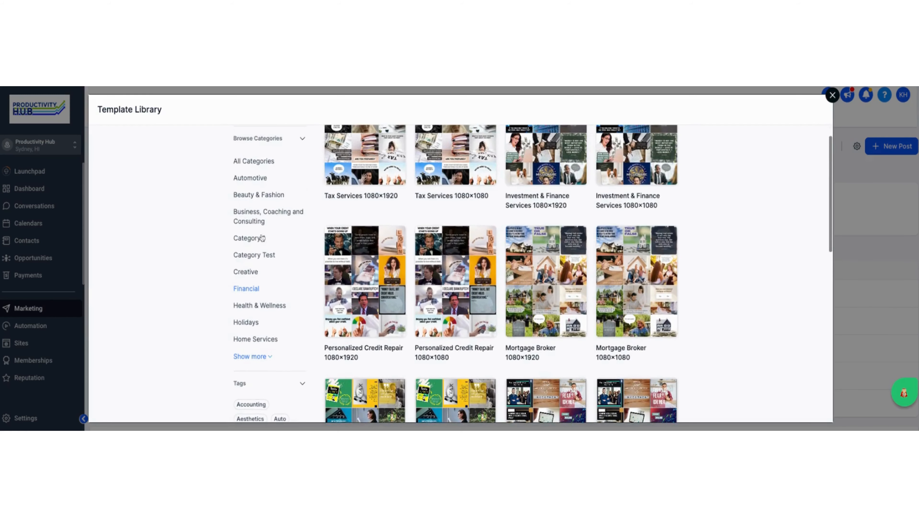
pyautogui.click(268, 216)
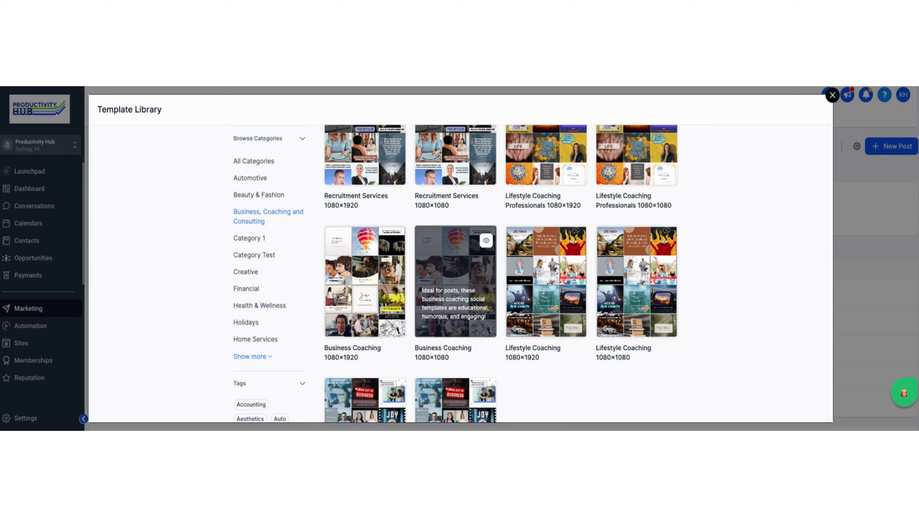
pyautogui.moveTo(445, 274)
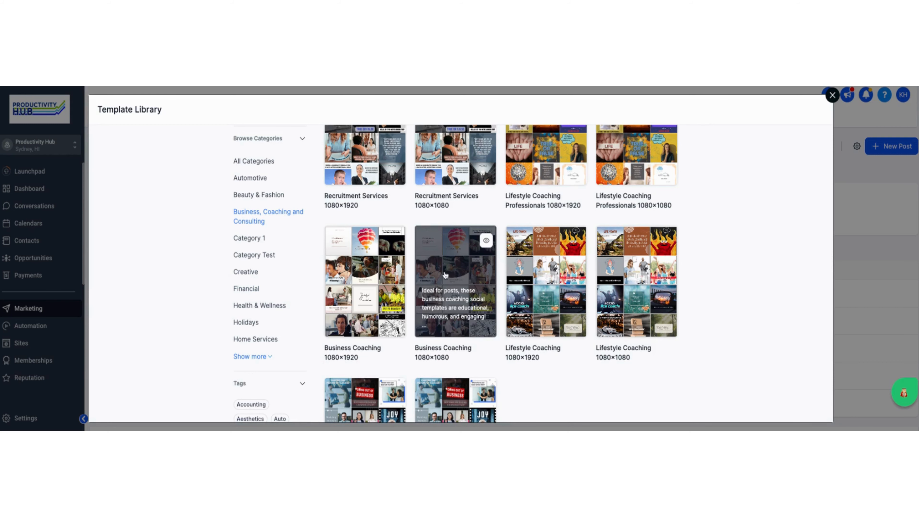
# - Filter the library to Health & Wellness: Fitness Center, Yoga, Nutrition & Wellness, Martial Arts
pyautogui.scroll(-3)
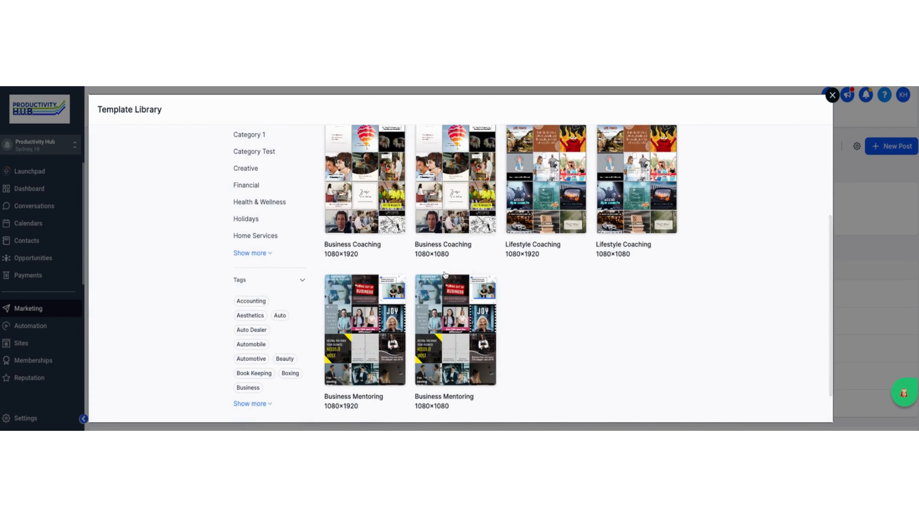
pyautogui.moveTo(455, 178)
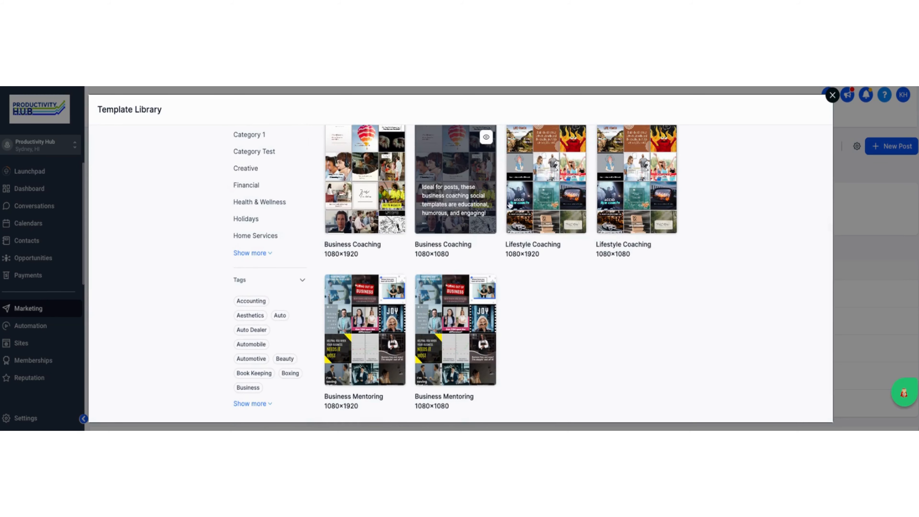
pyautogui.click(260, 201)
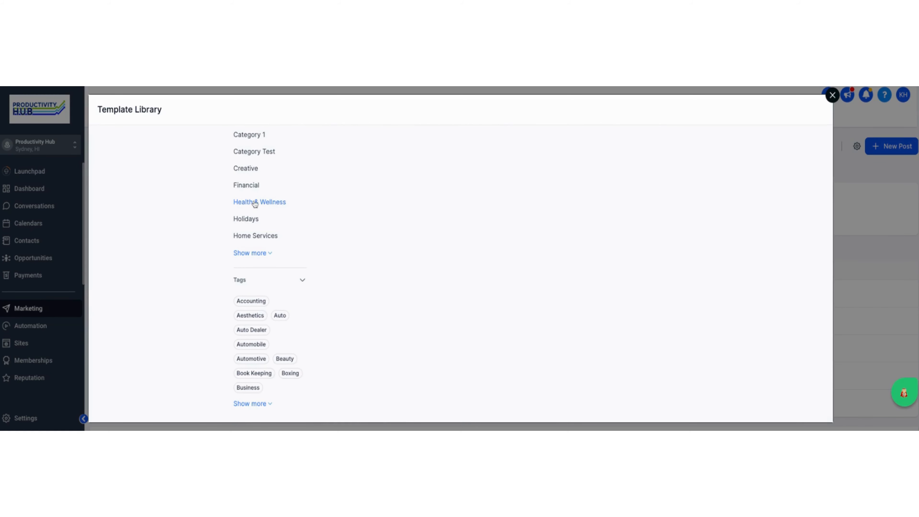
pyautogui.click(259, 202)
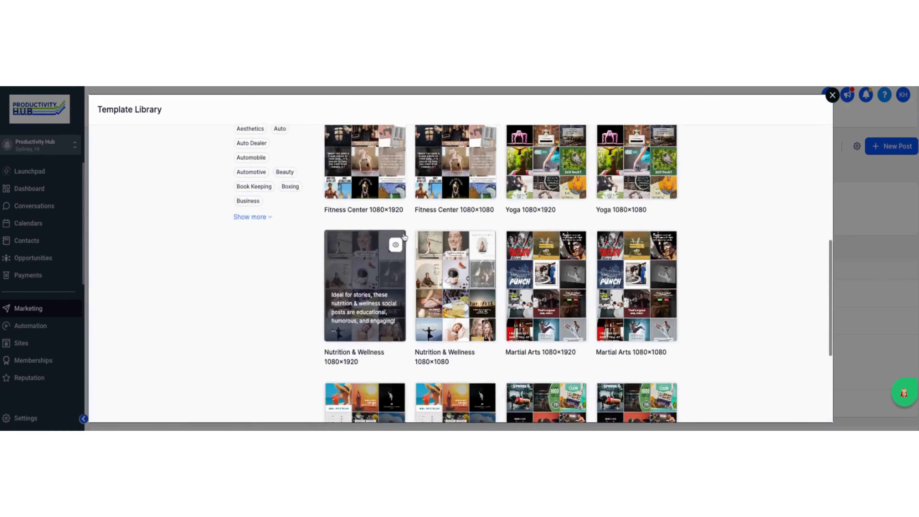
# - Scroll through the Wellness Services 1080×1080 posts, return to the library and close it
pyautogui.scroll(-3)
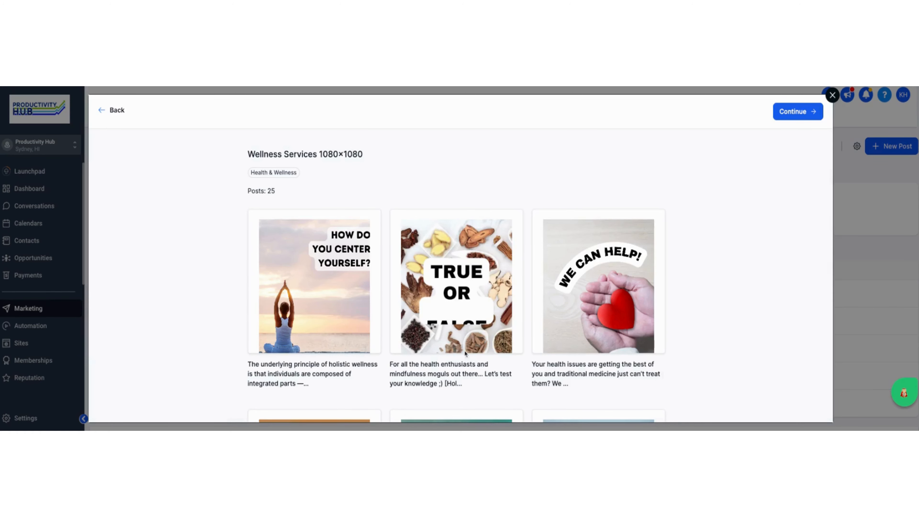
pyautogui.scroll(-3)
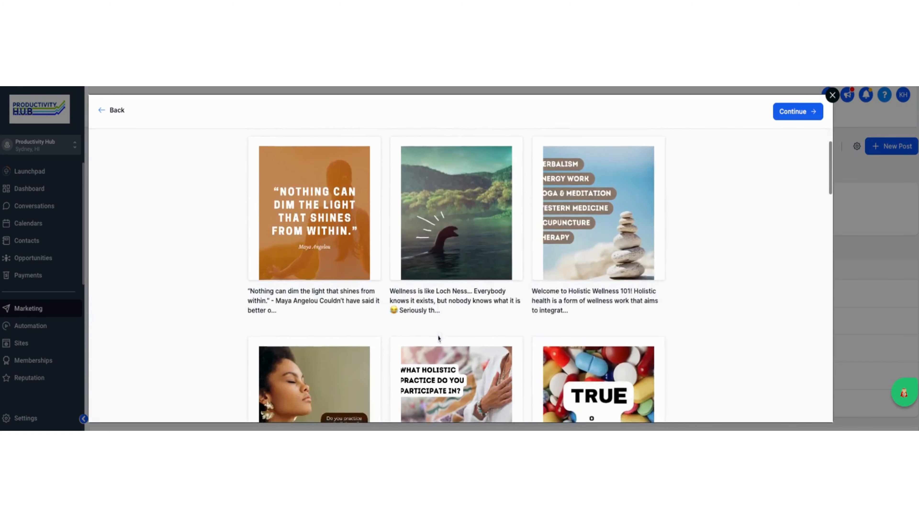
pyautogui.scroll(-3)
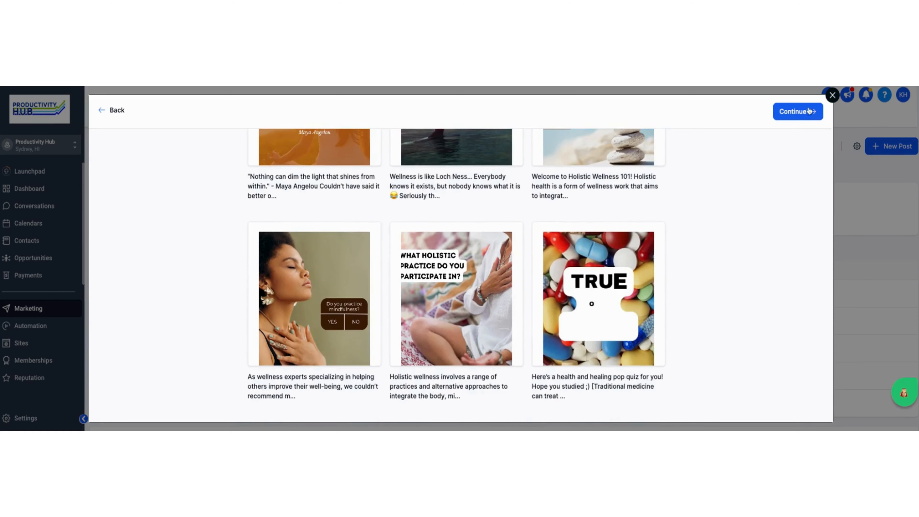
pyautogui.moveTo(790, 113)
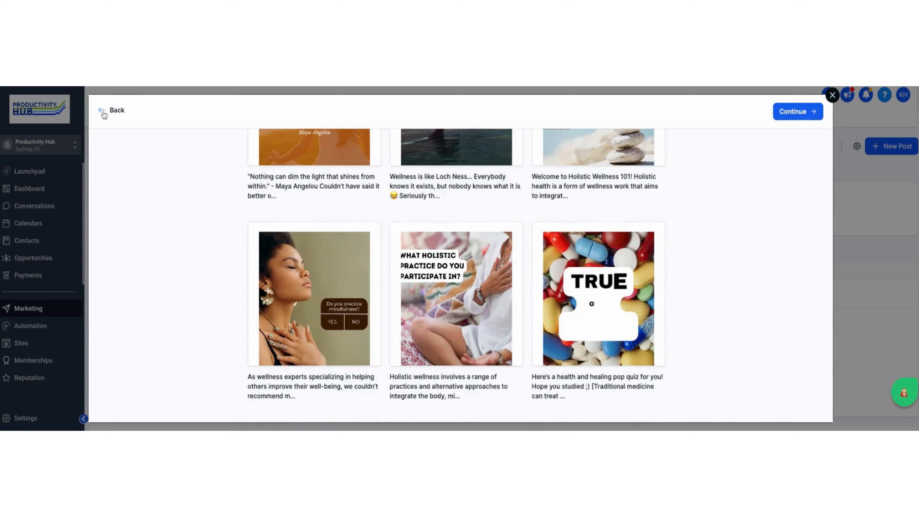
pyautogui.click(102, 111)
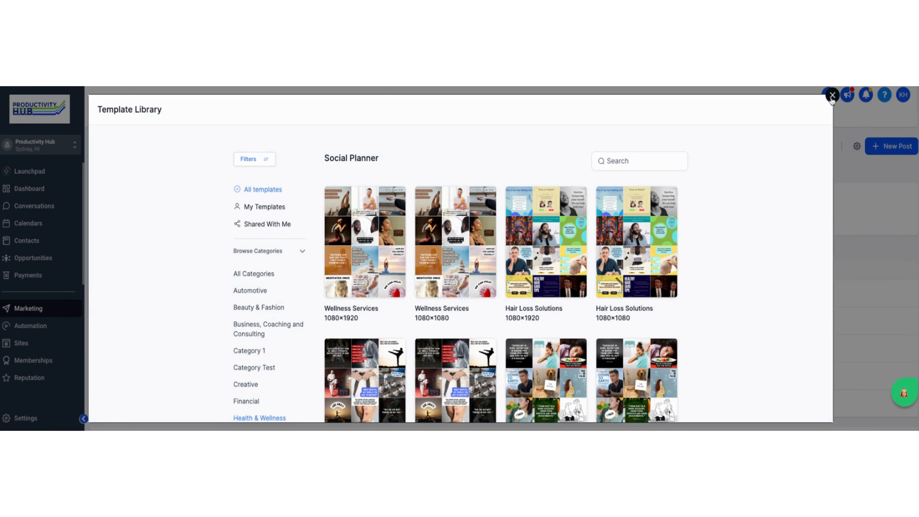
pyautogui.click(832, 94)
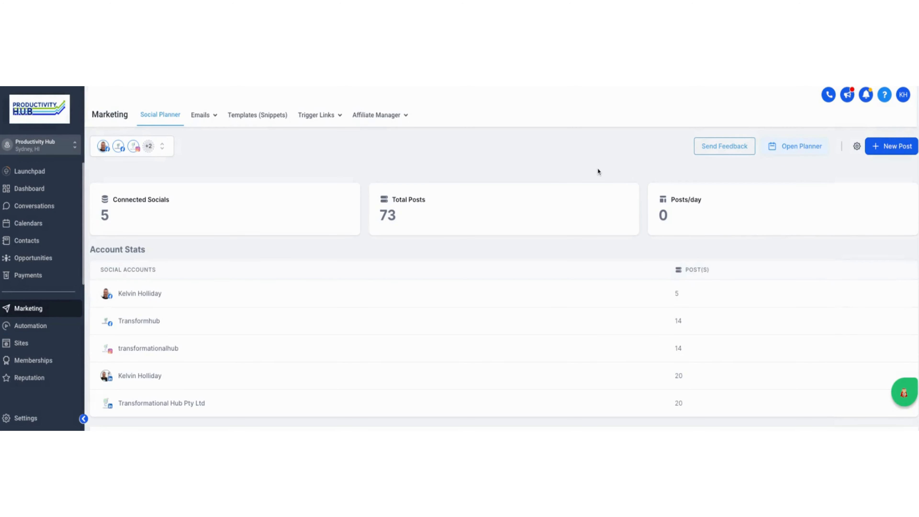